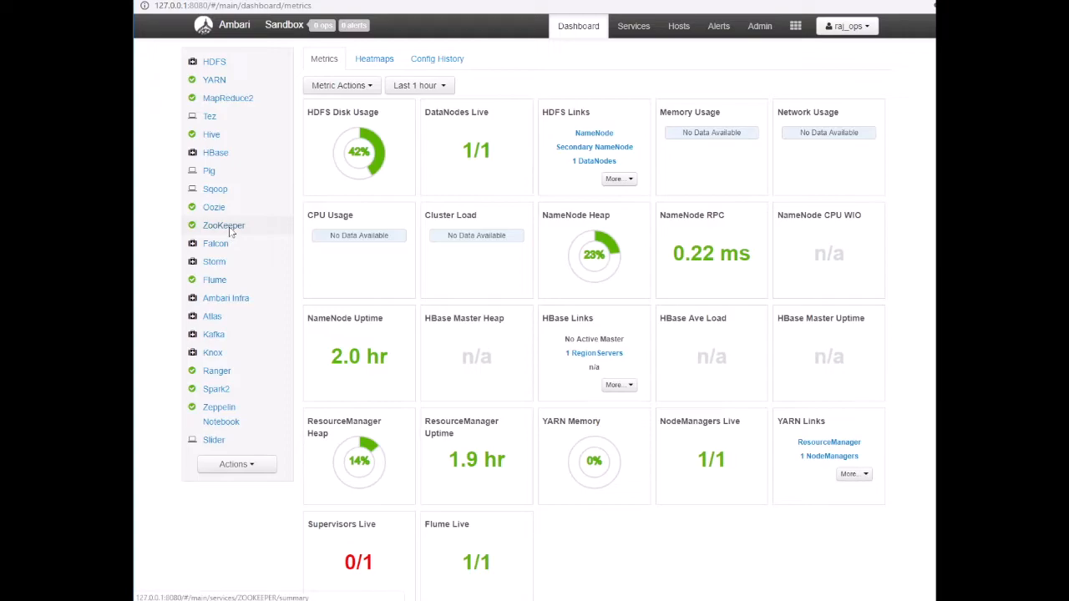
Review ZooKeeper's Ambari configs: server host, data directory and client port 2181.
{"action": "left_click", "coordinate": [223, 226]}
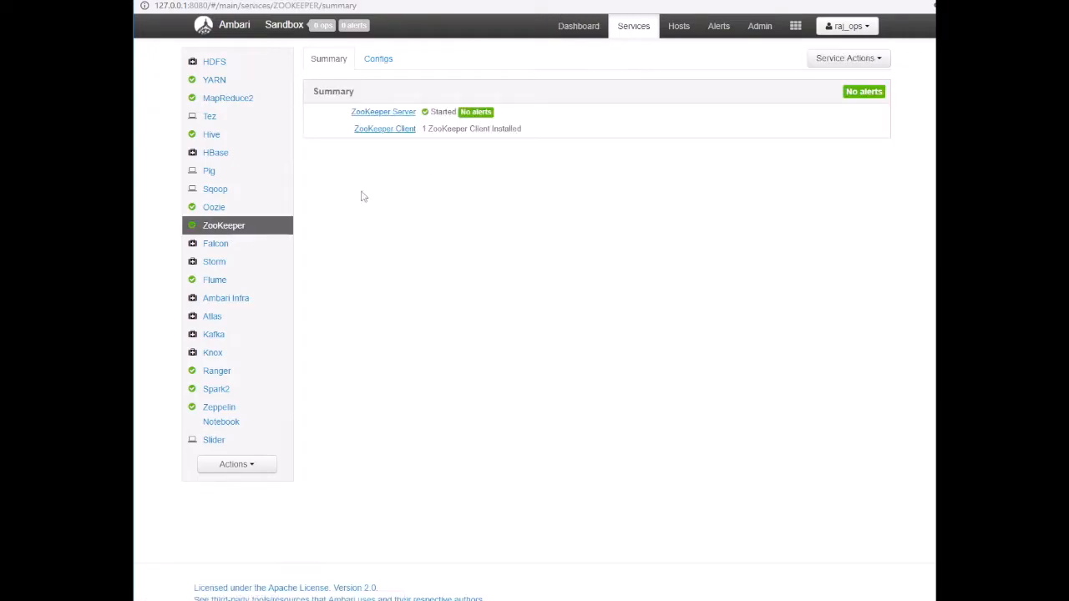
{"action": "left_click", "coordinate": [377, 58]}
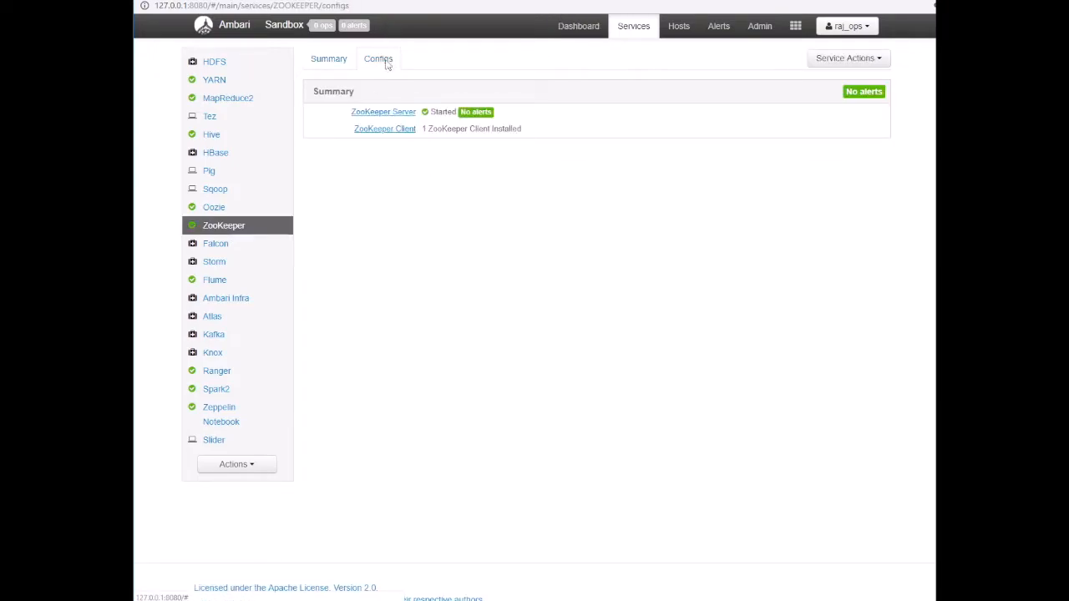
{"action": "left_click", "coordinate": [378, 58]}
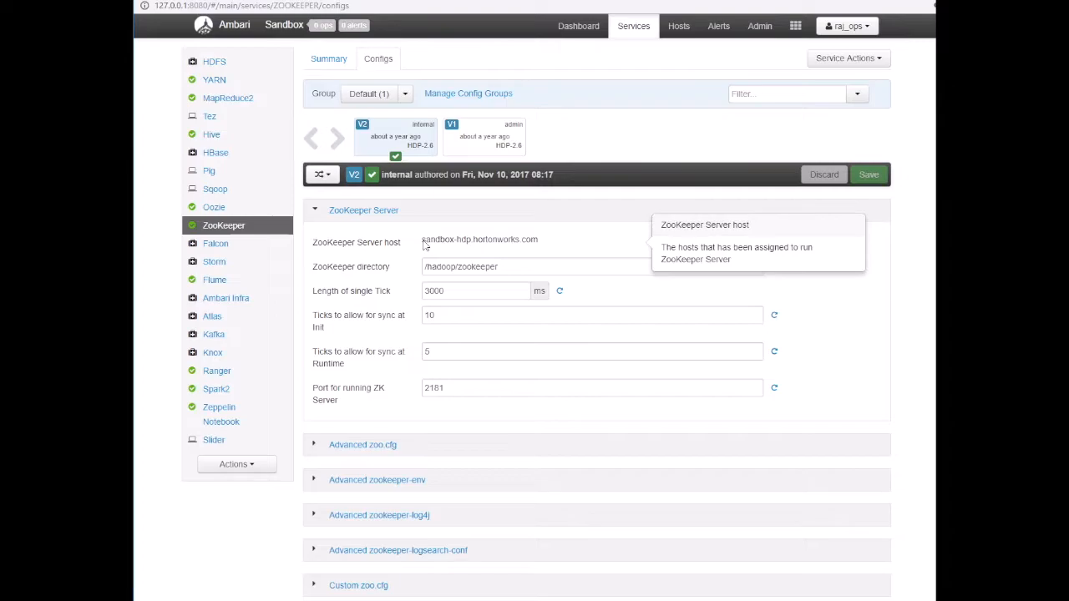
{"action": "mouse_move", "coordinate": [499, 309]}
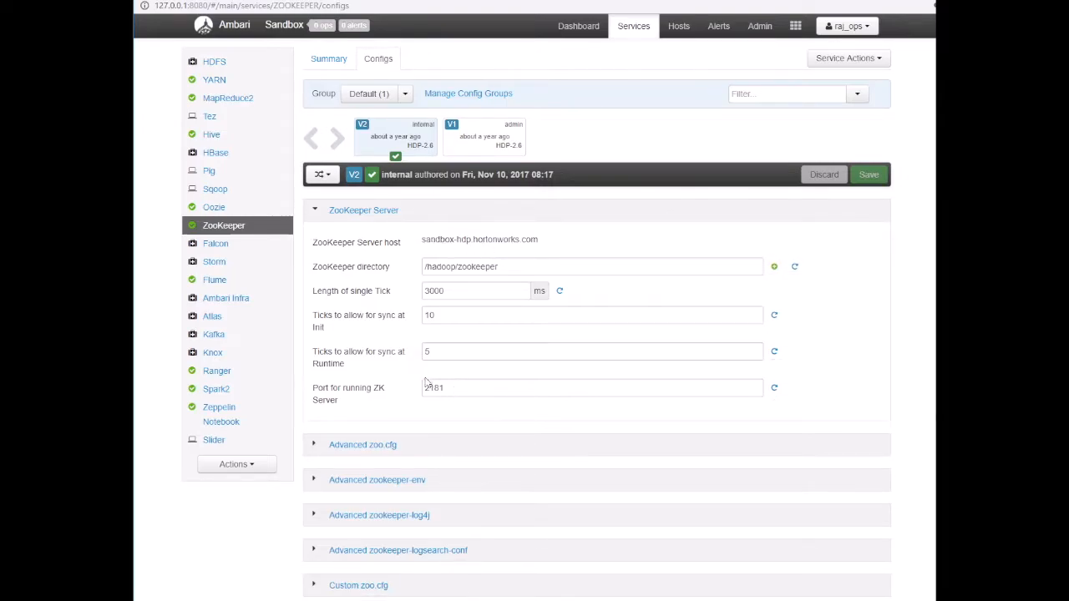
{"action": "mouse_move", "coordinate": [434, 388]}
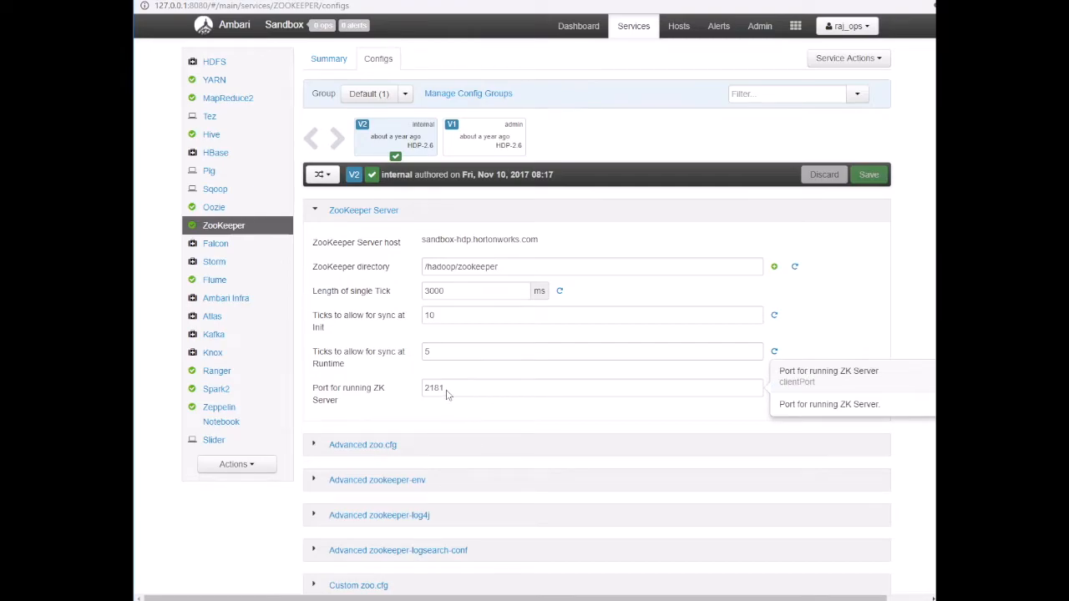
{"action": "mouse_move", "coordinate": [452, 401]}
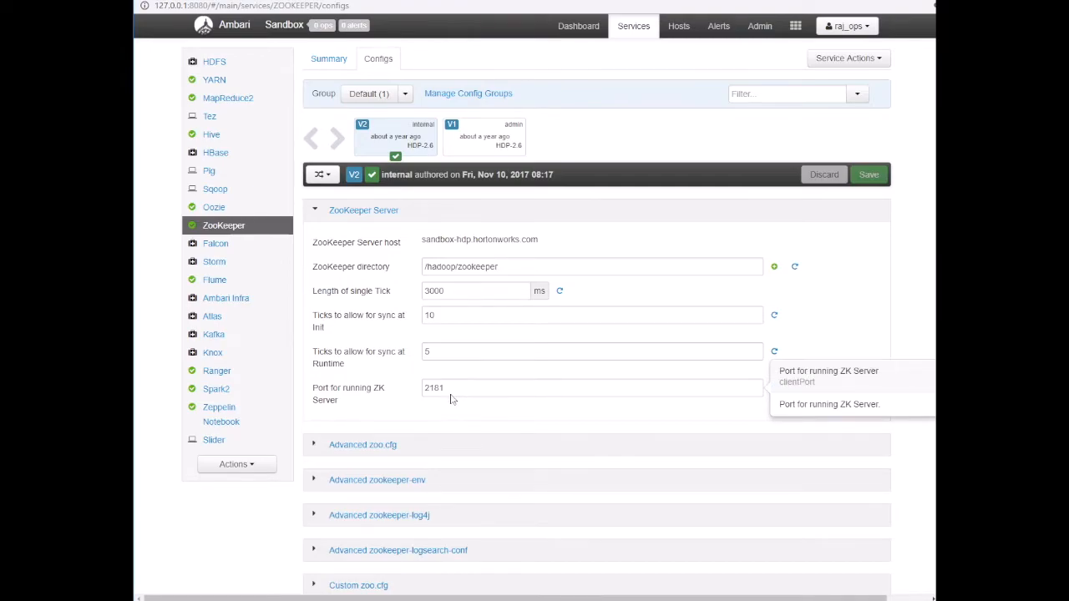
{"action": "mouse_move", "coordinate": [384, 247]}
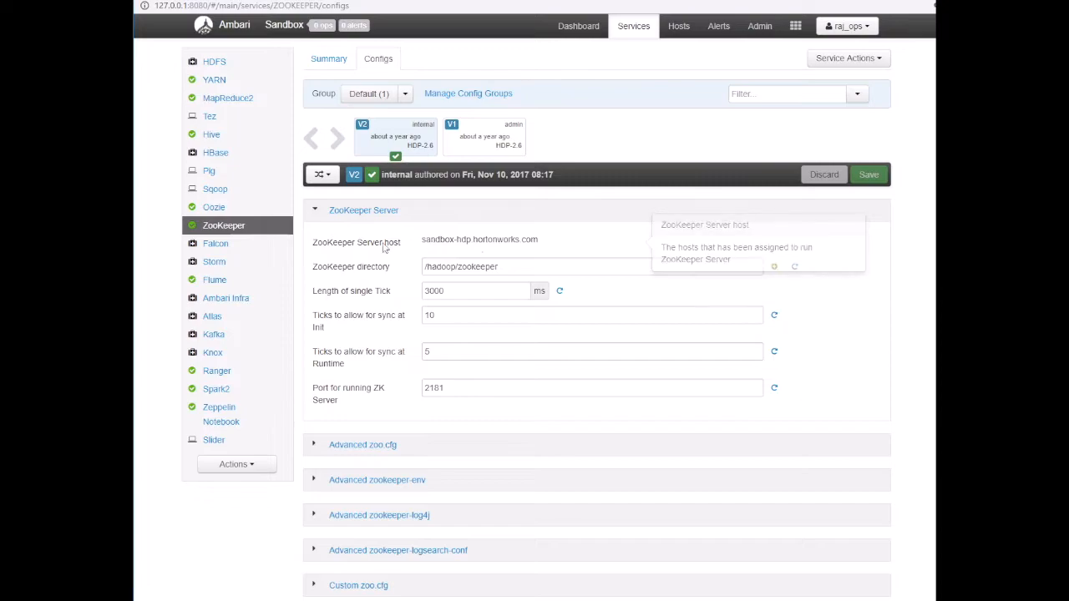
{"action": "mouse_move", "coordinate": [443, 307]}
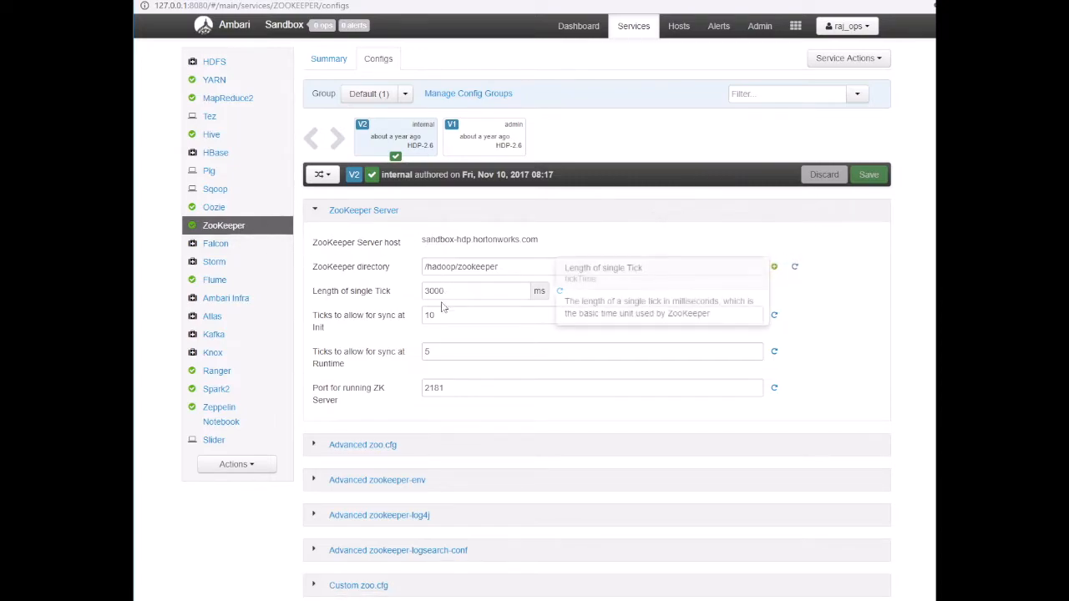
{"action": "left_click", "coordinate": [214, 335]}
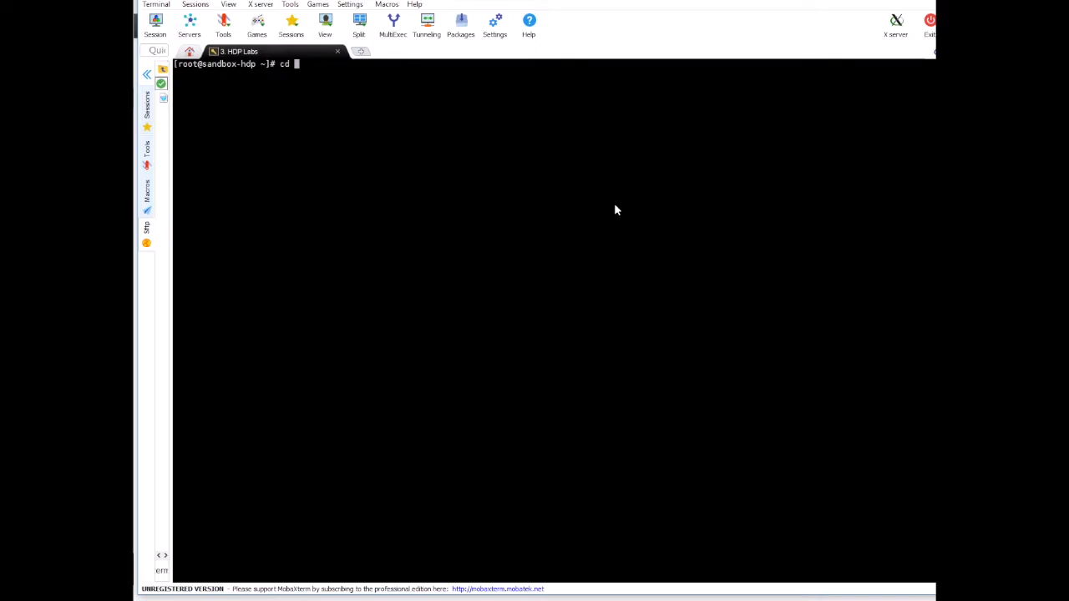
Change into the /usr/hdp/current/kafka-broker directory.
{"action": "type", "text": "/u"}
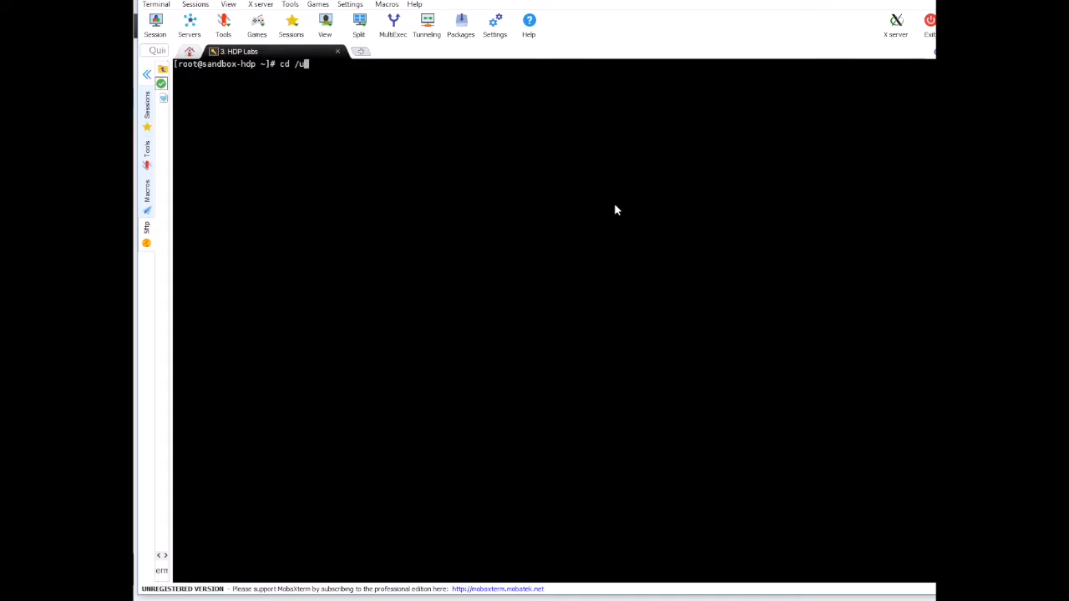
{"action": "type", "text": "sr/hdp/curr"}
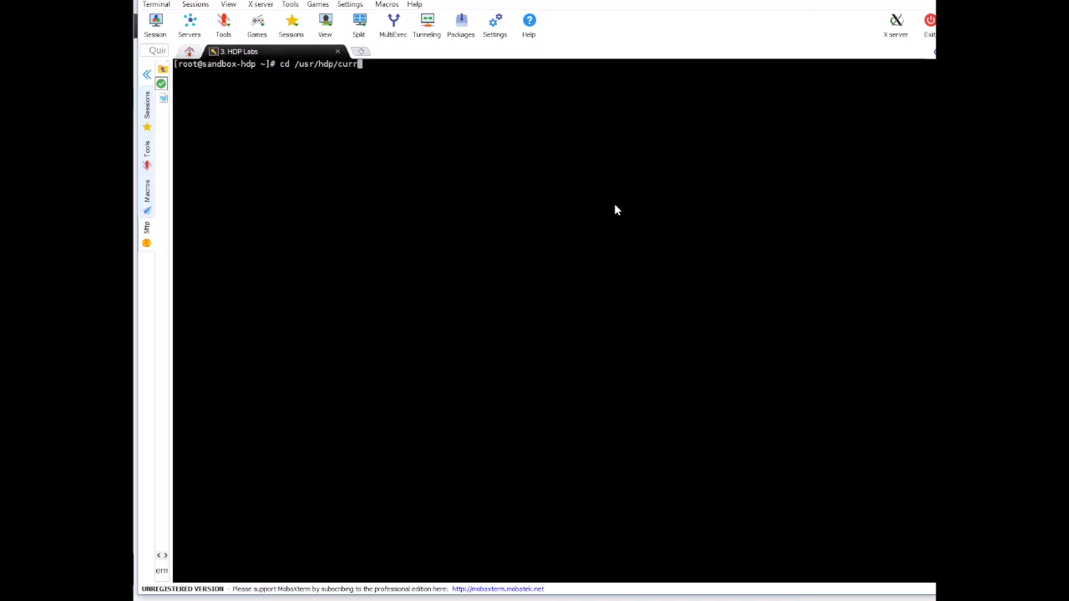
{"action": "type", "text": "ent/"}
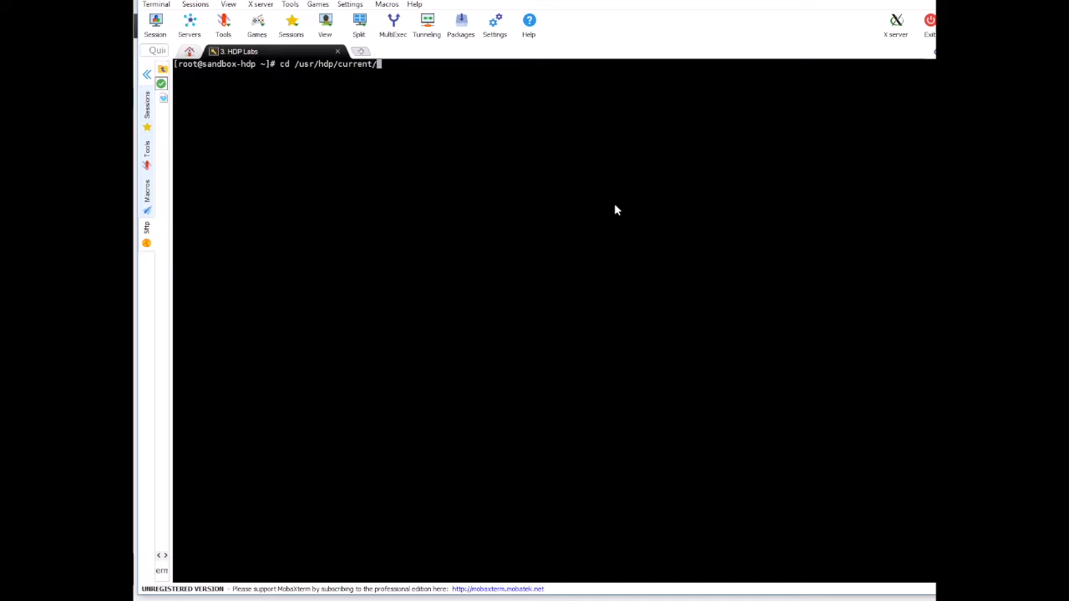
{"action": "type", "text": "k"}
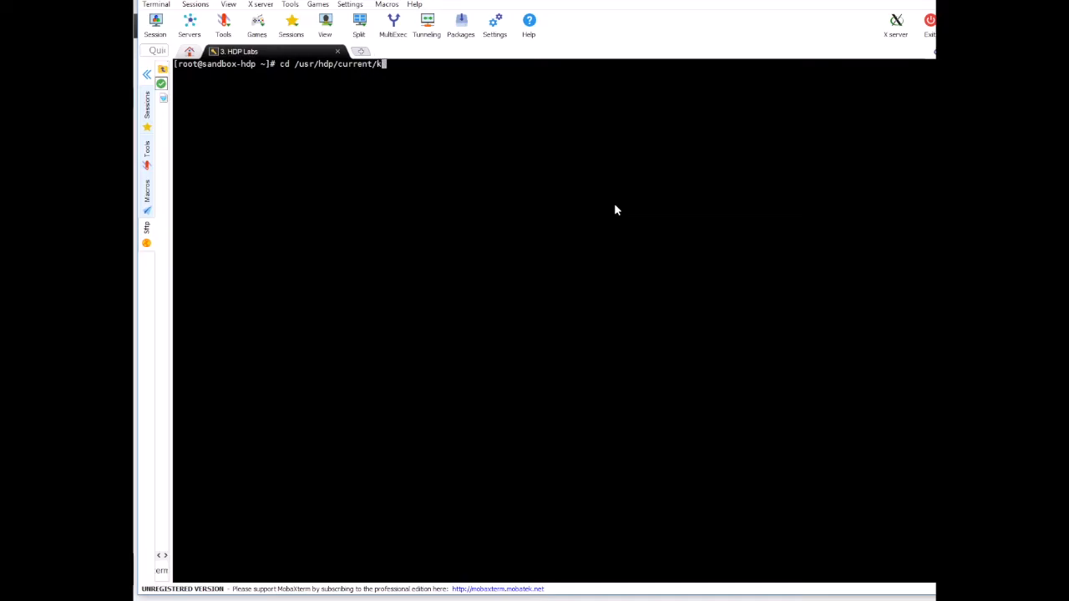
{"action": "type", "text": "afka-broker/"}
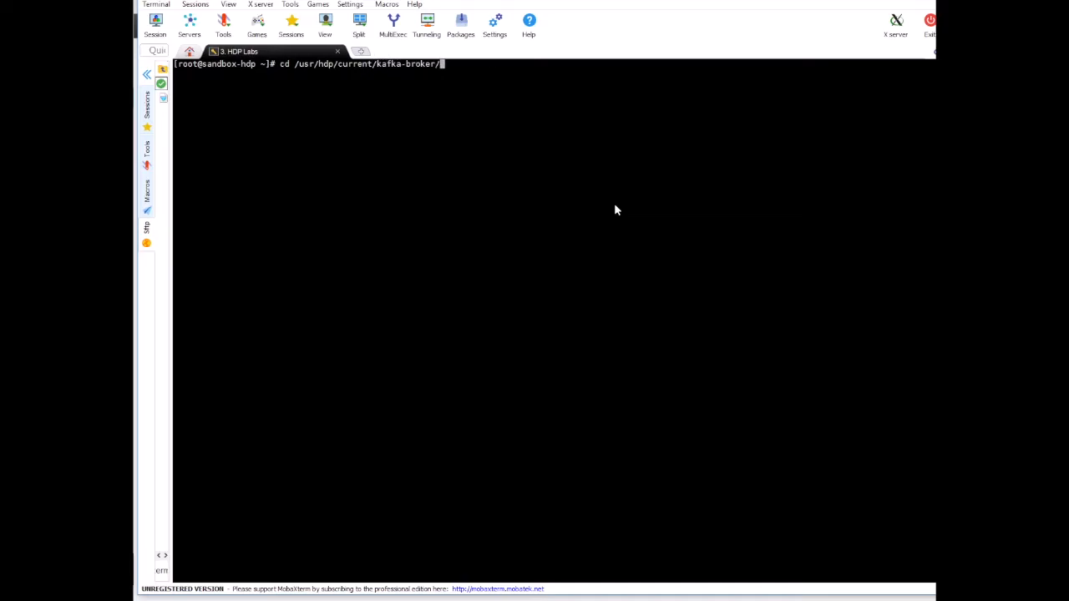
{"action": "key", "text": "Return"}
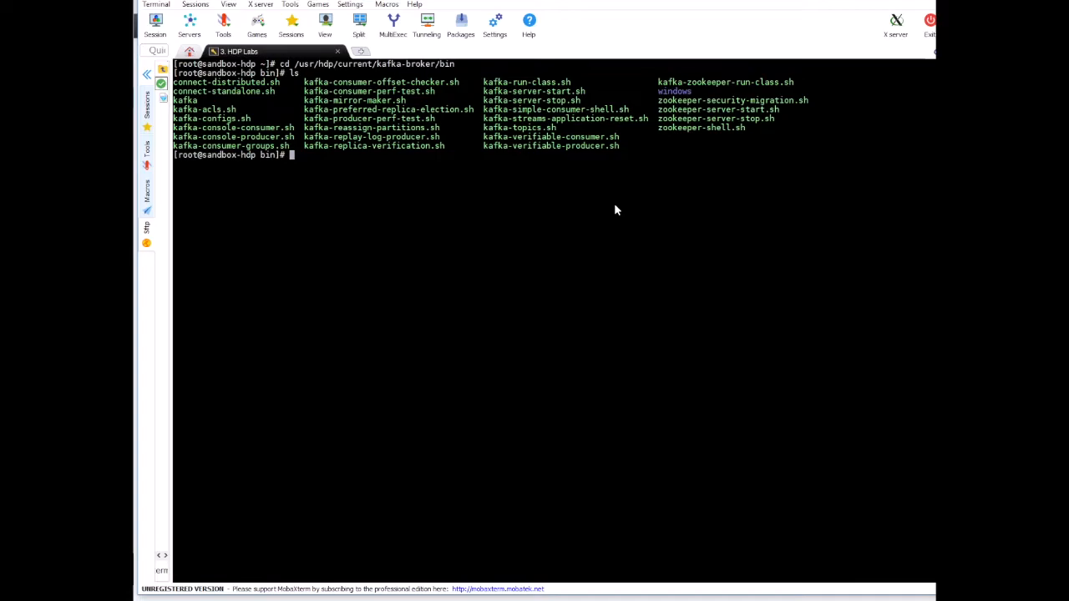
Enter a cd command toward the /usr/local/kafka/bin scripts folder.
{"action": "type", "text": "cd /u"}
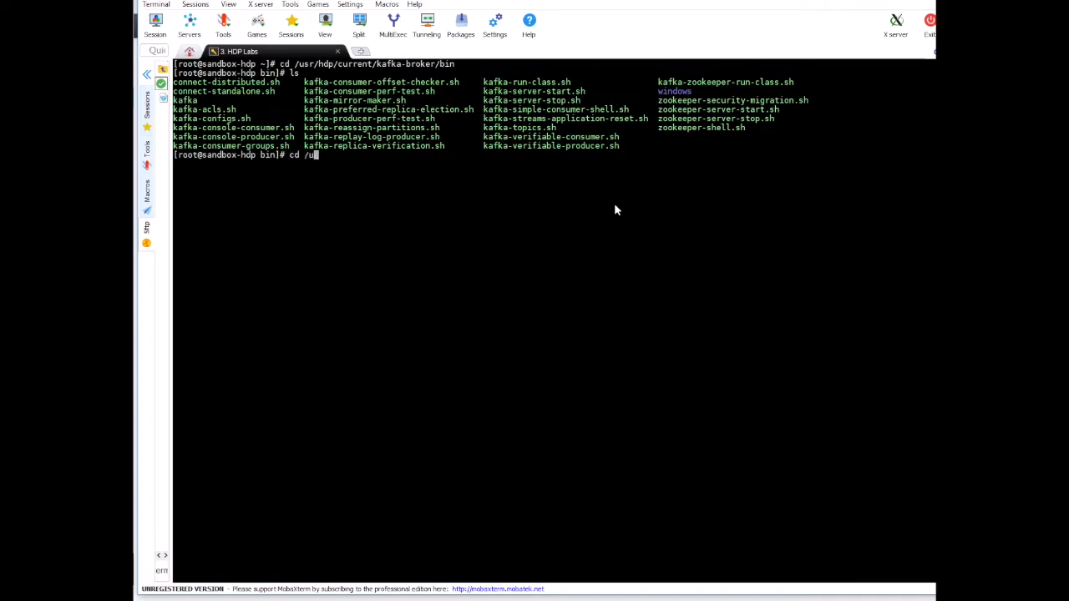
{"action": "type", "text": "sr/local/"}
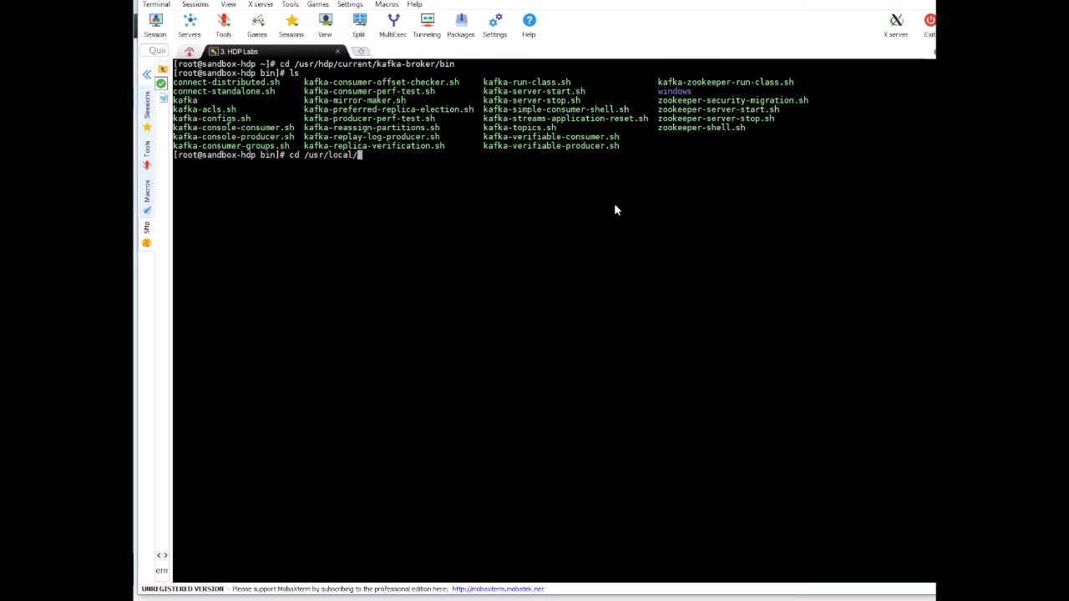
{"action": "type", "text": "kafk"}
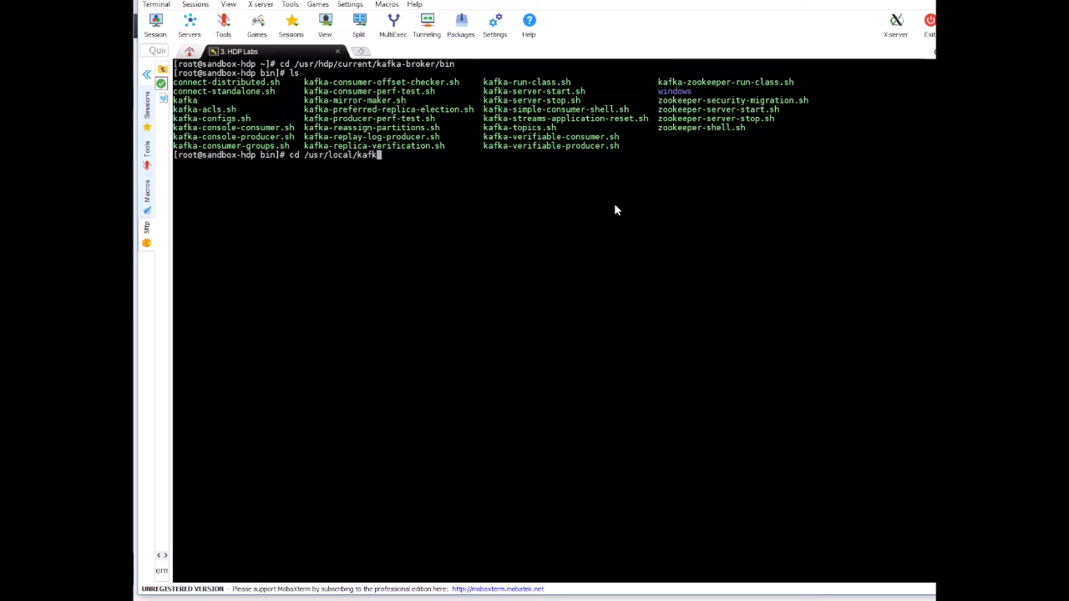
{"action": "type", "text": "/bin"}
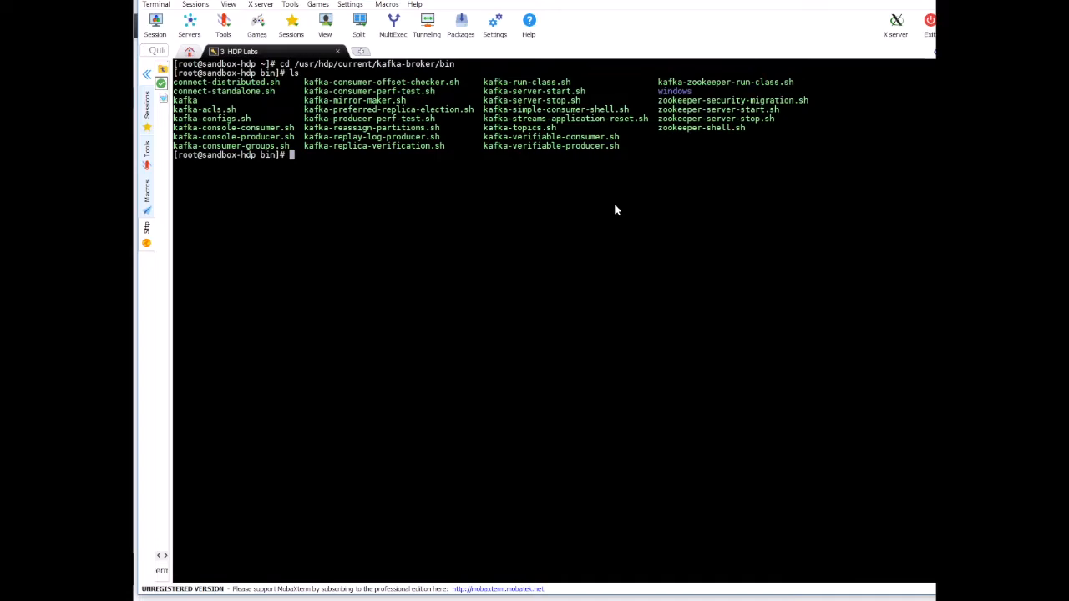
{"action": "mouse_move", "coordinate": [564, 162]}
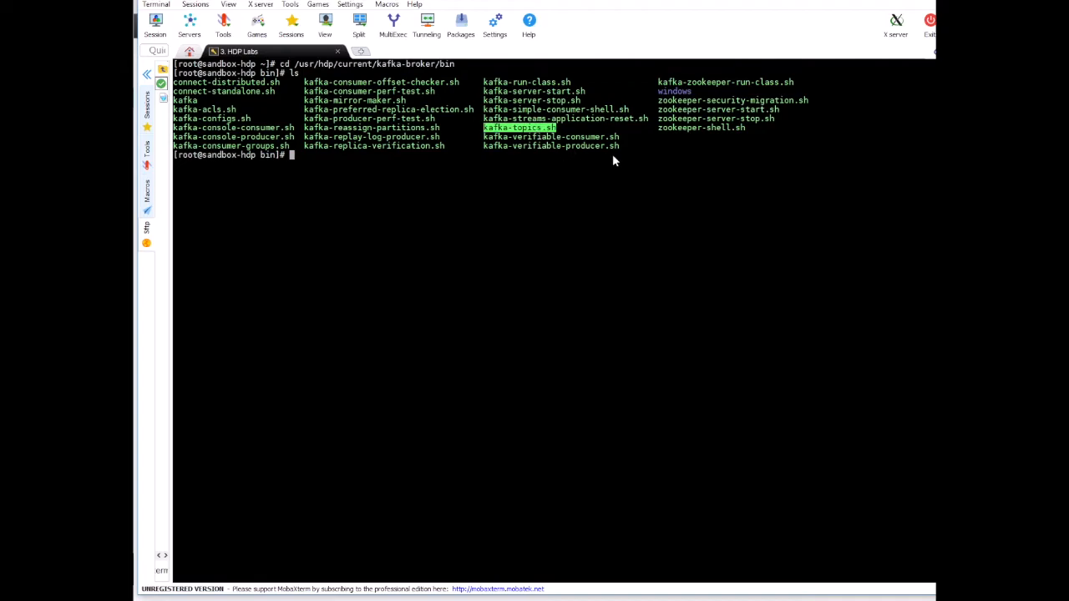
{"action": "mouse_move", "coordinate": [667, 203]}
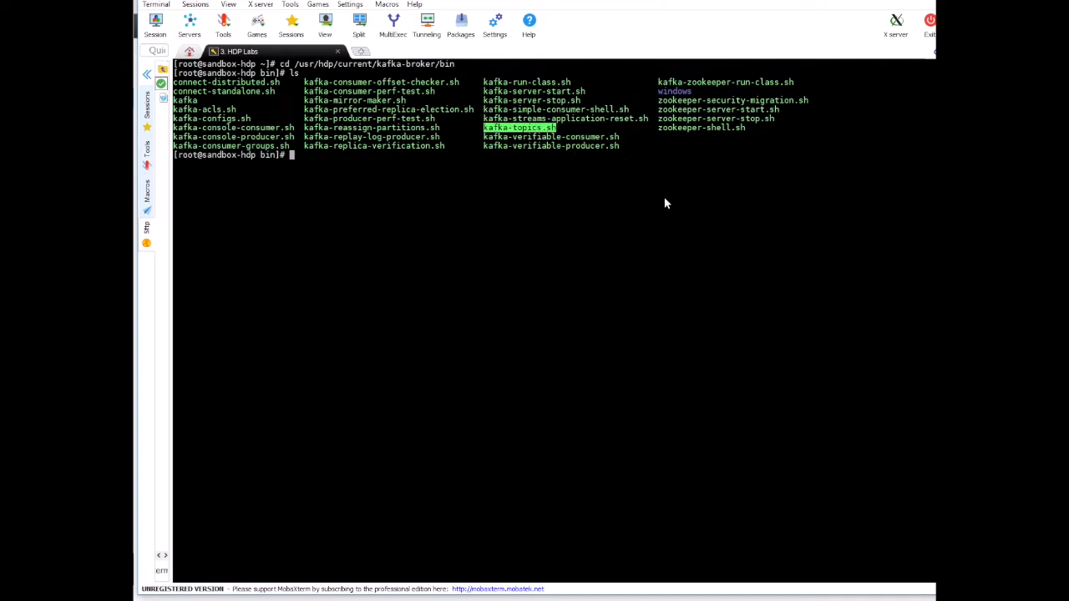
Start the kafka-topics.sh --create command pointing at ZooKeeper on sandbox-hortonworks.com:2181.
{"action": "type", "text": "./kafka-topics.sh \\"}
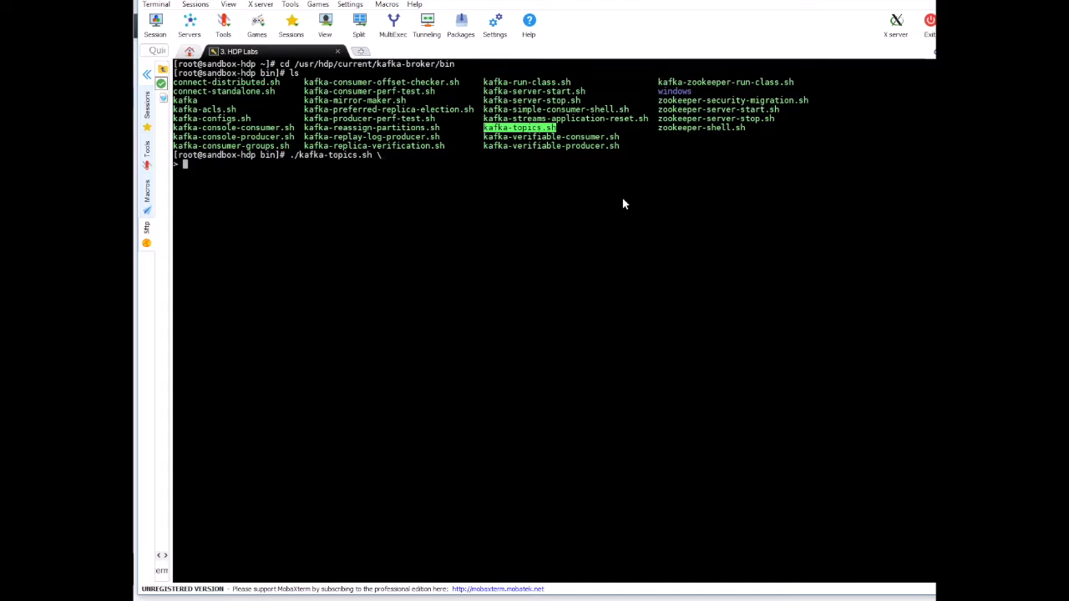
{"action": "mouse_move", "coordinate": [441, 210]}
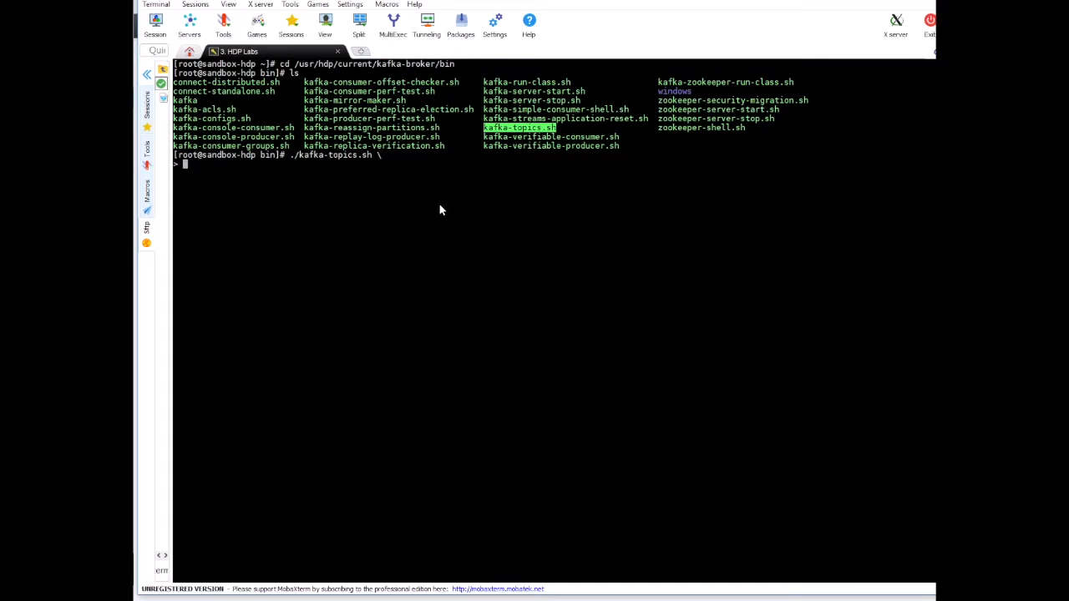
{"action": "type", "text": "--create"}
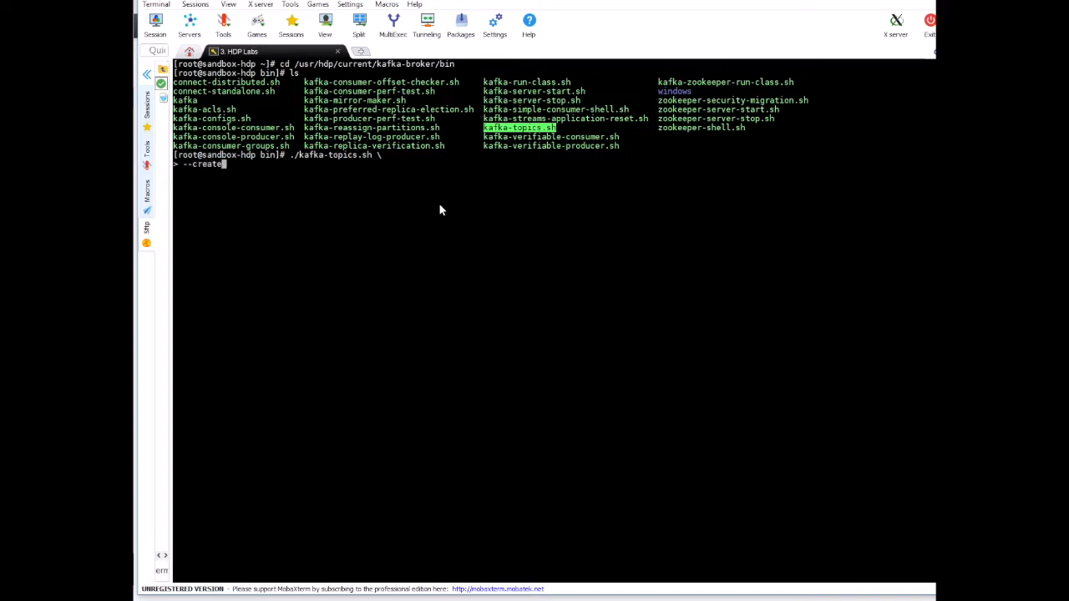
{"action": "type", "text": "\\"}
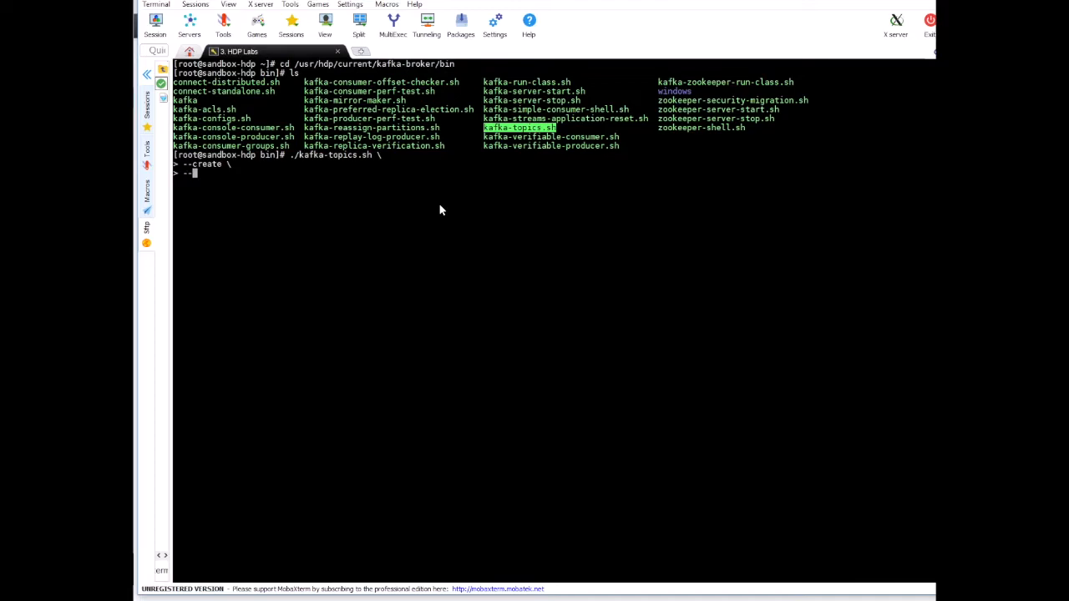
{"action": "type", "text": "--zook"}
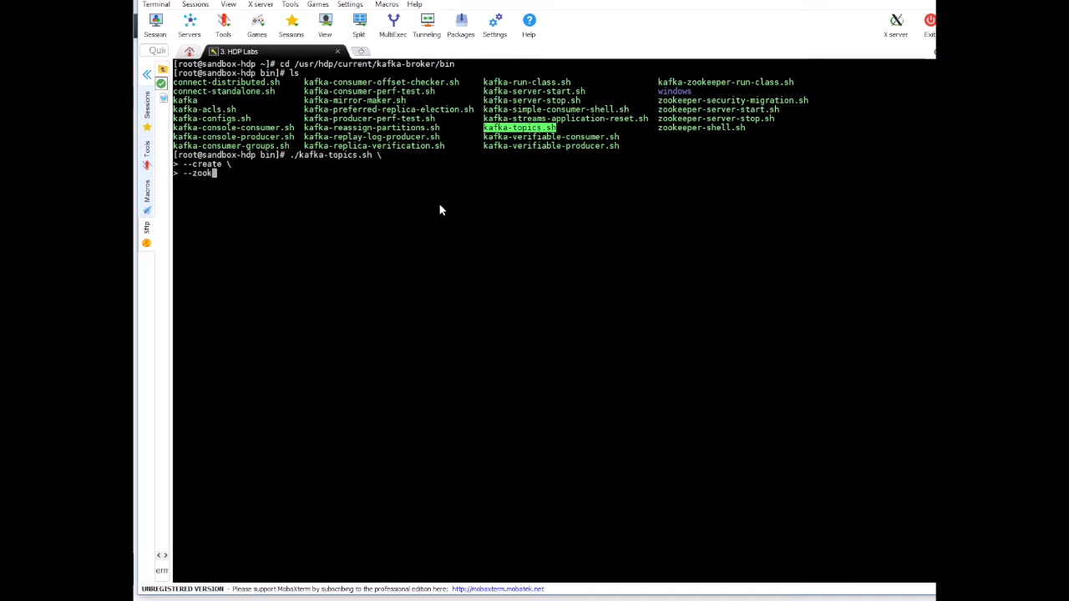
{"action": "type", "text": "eeper"}
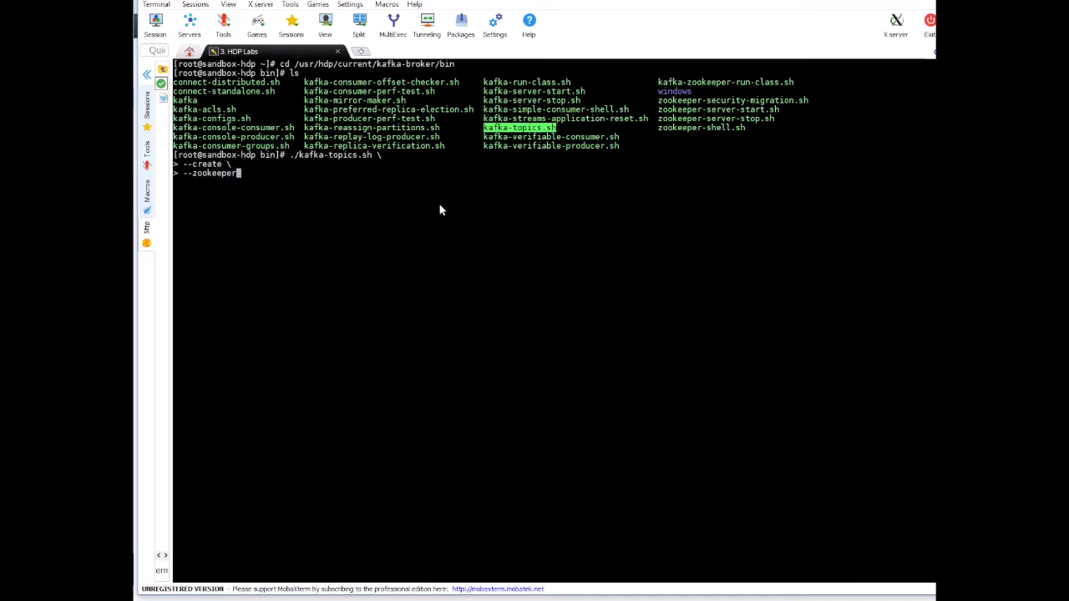
{"action": "type", "text": "sandbox"}
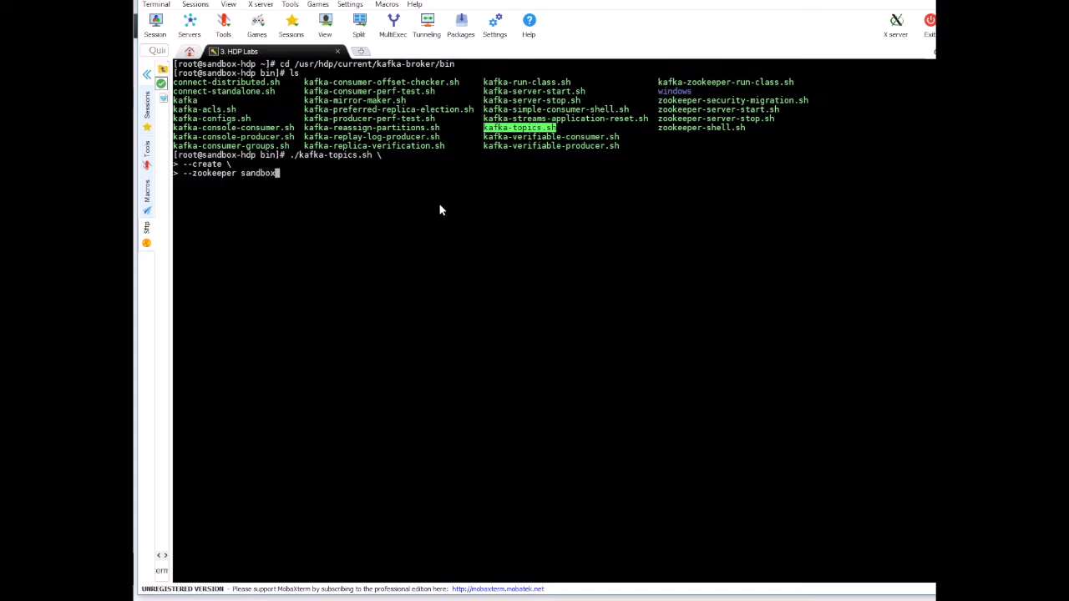
{"action": "type", "text": "-h"}
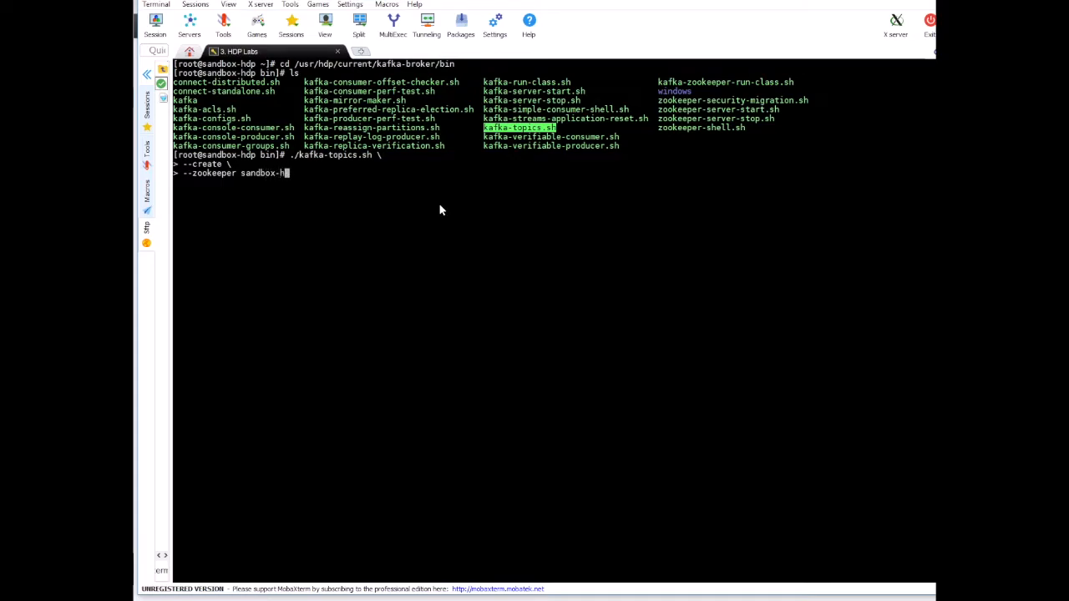
{"action": "type", "text": "-"}
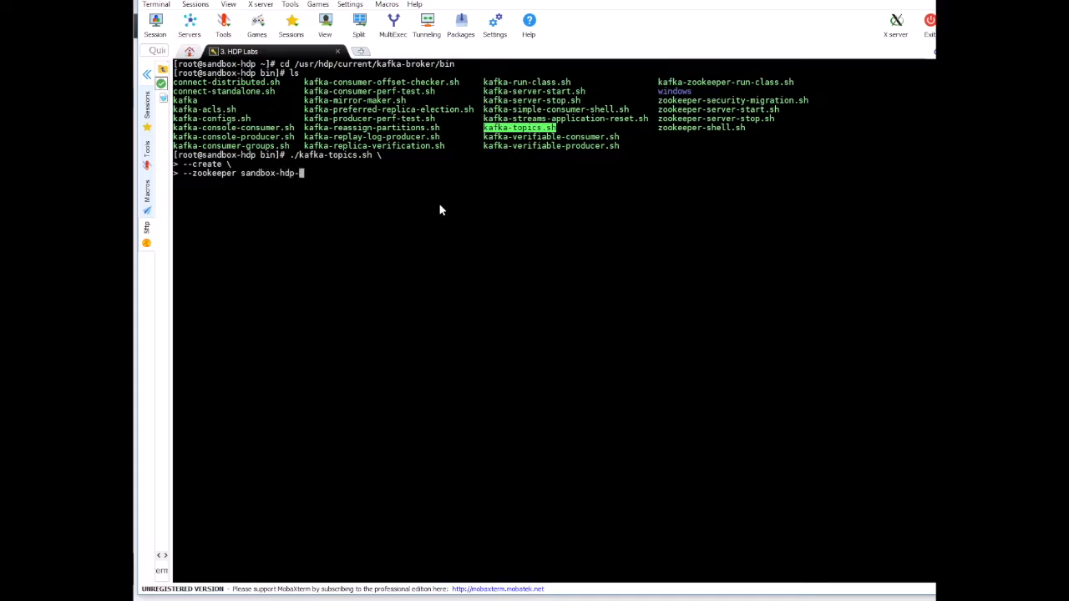
{"action": "type", "text": "horton"}
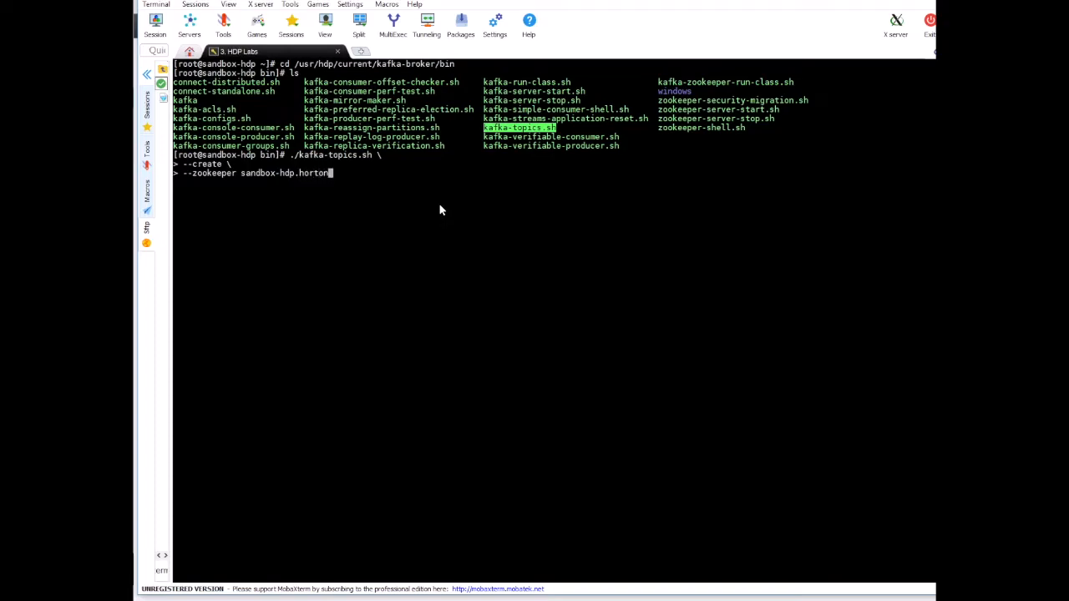
{"action": "type", "text": "works.com"}
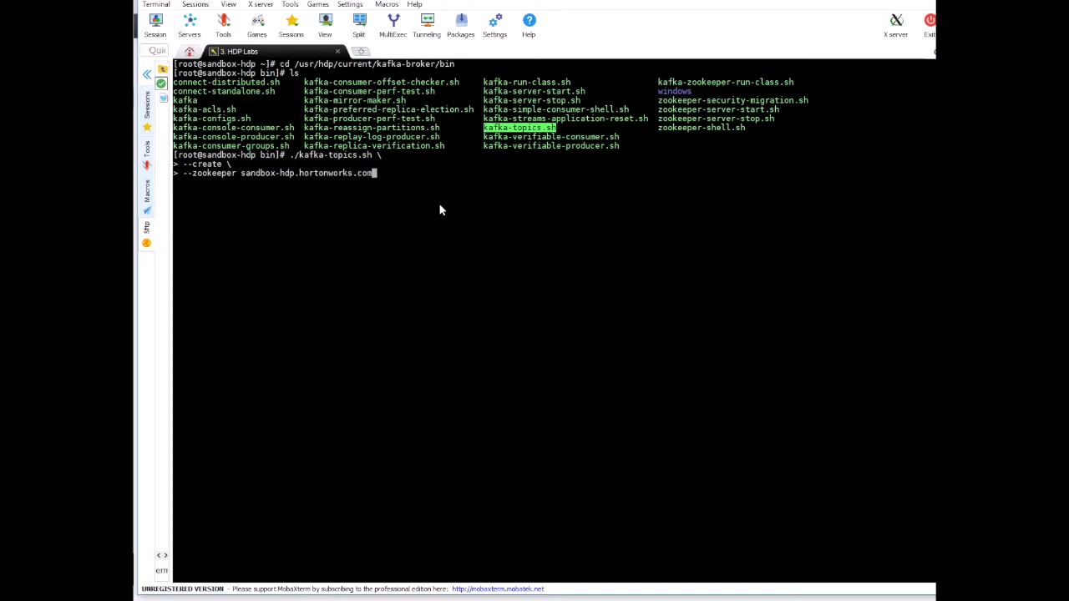
{"action": "type", "text": ":2181 \\"}
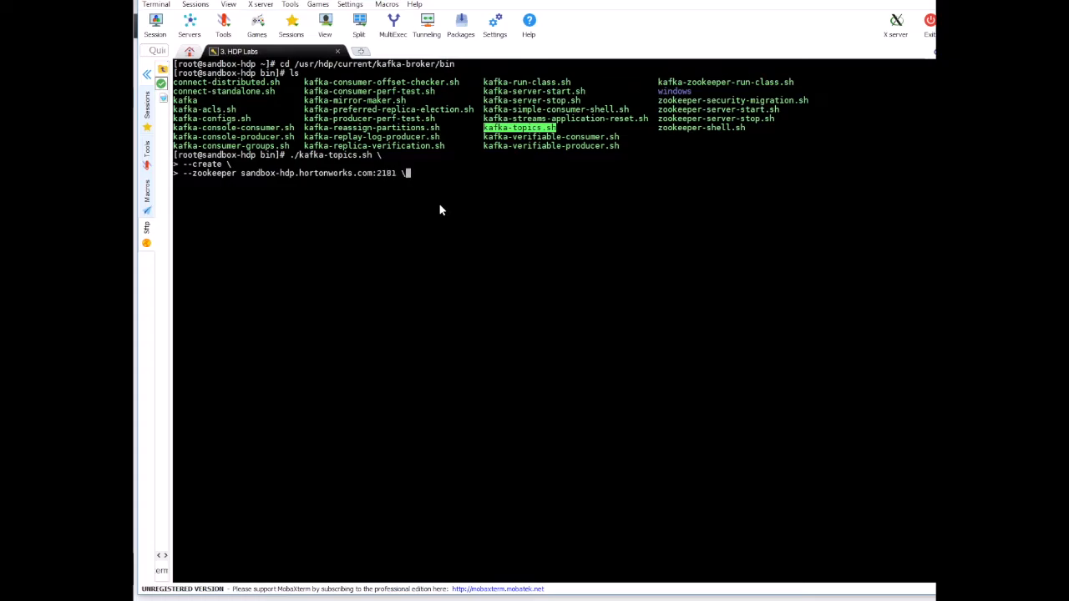
{"action": "key", "text": "Return"}
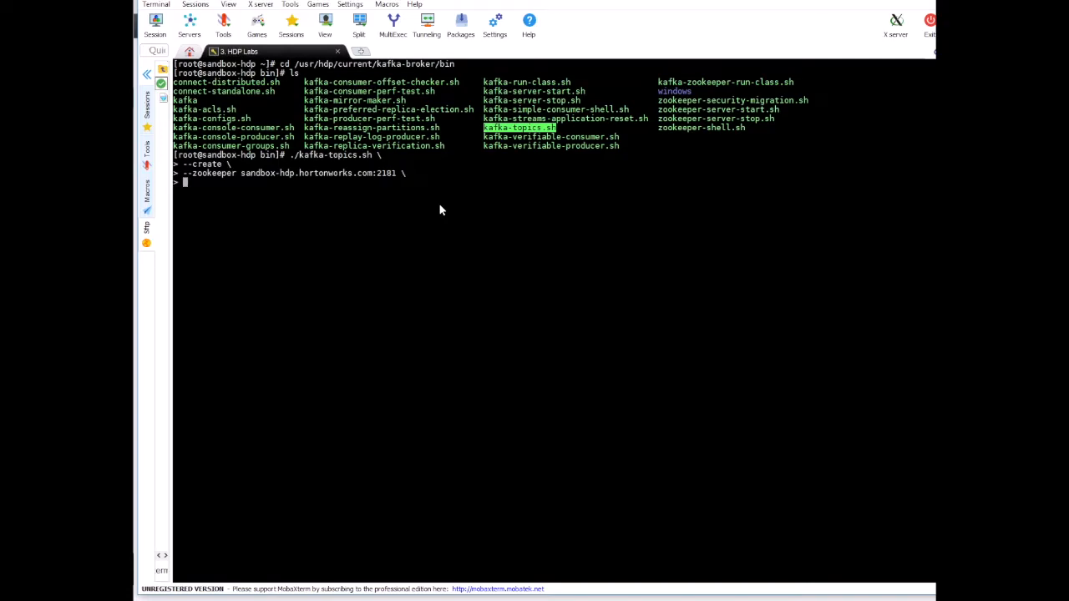
Add replication factor 1, one partition and topic datashark-topic, then run it.
{"action": "type", "text": "--repl"}
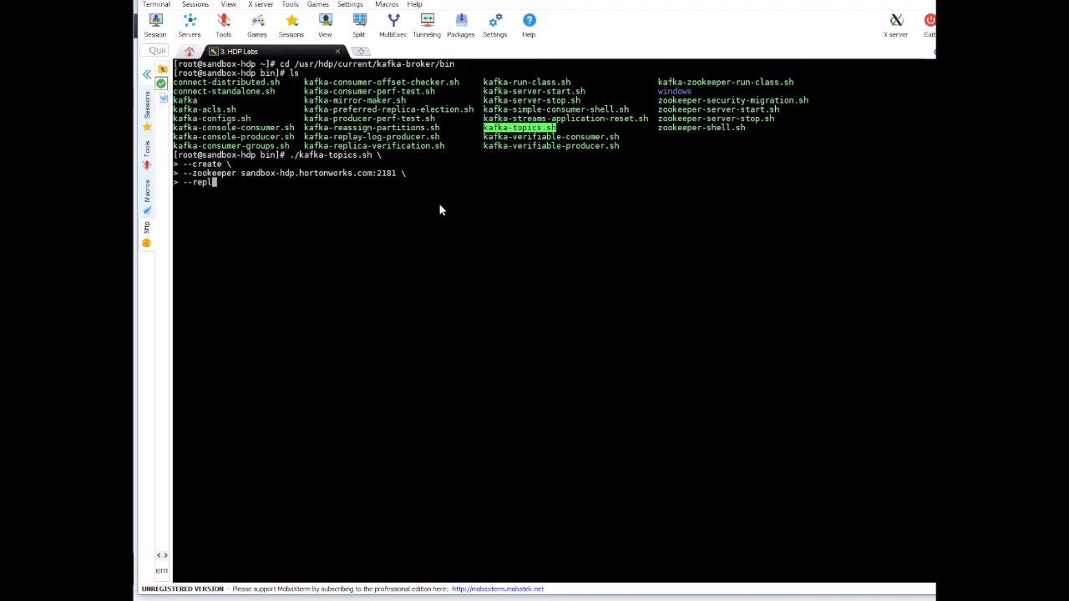
{"action": "type", "text": "ication-f"}
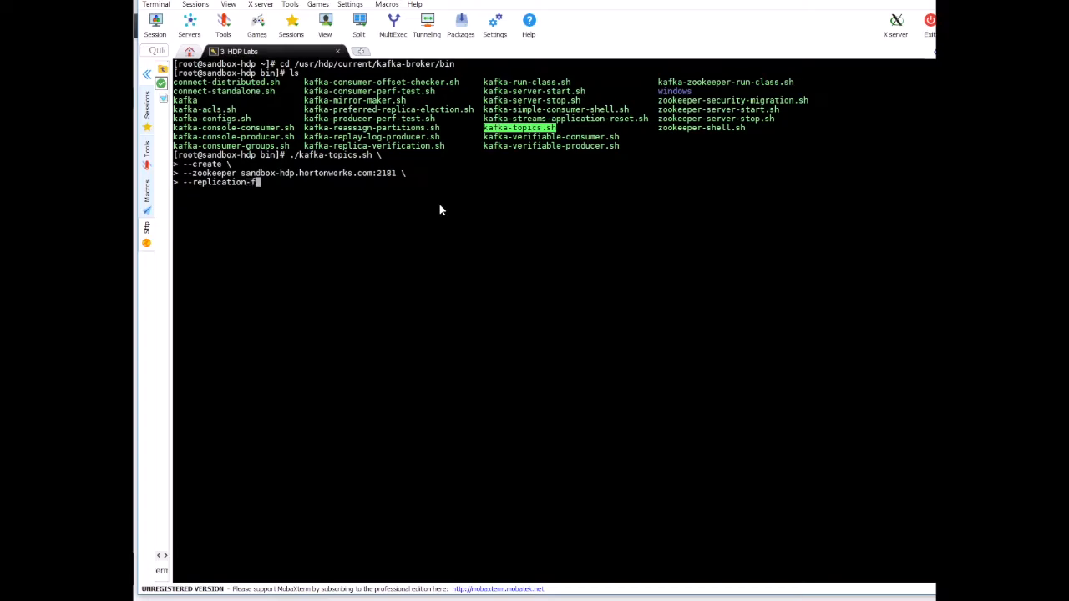
{"action": "type", "text": "actor"}
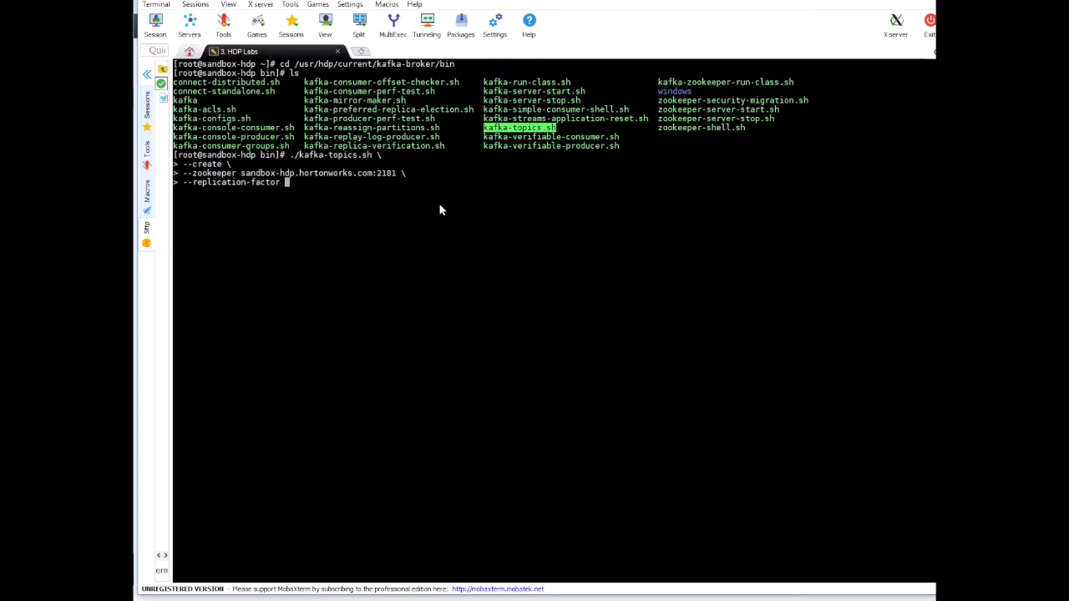
{"action": "type", "text": "1 \\"}
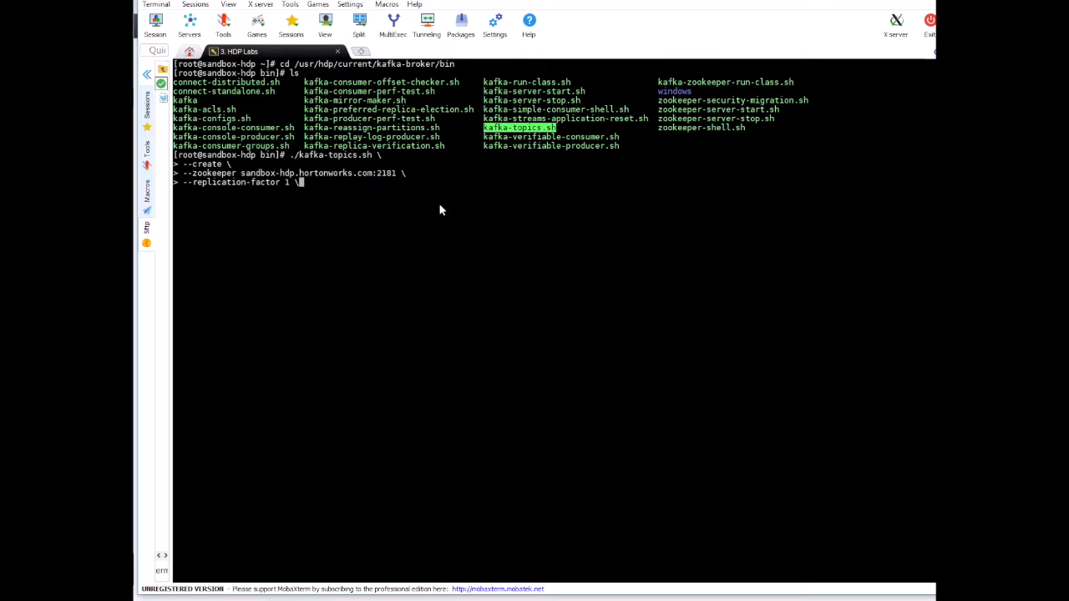
{"action": "key", "text": "Return"}
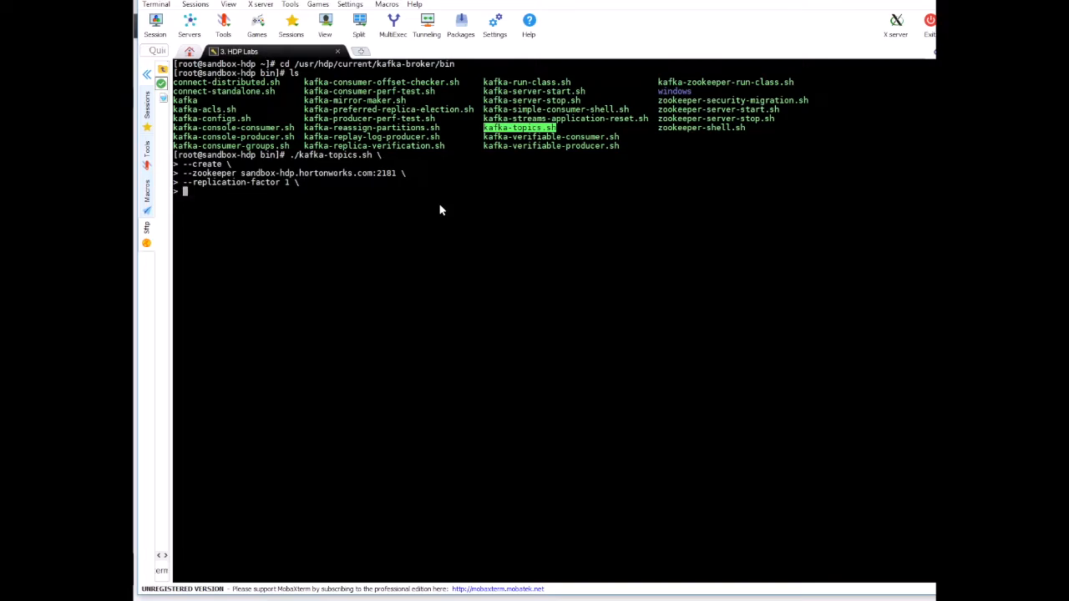
{"action": "type", "text": "--partition"}
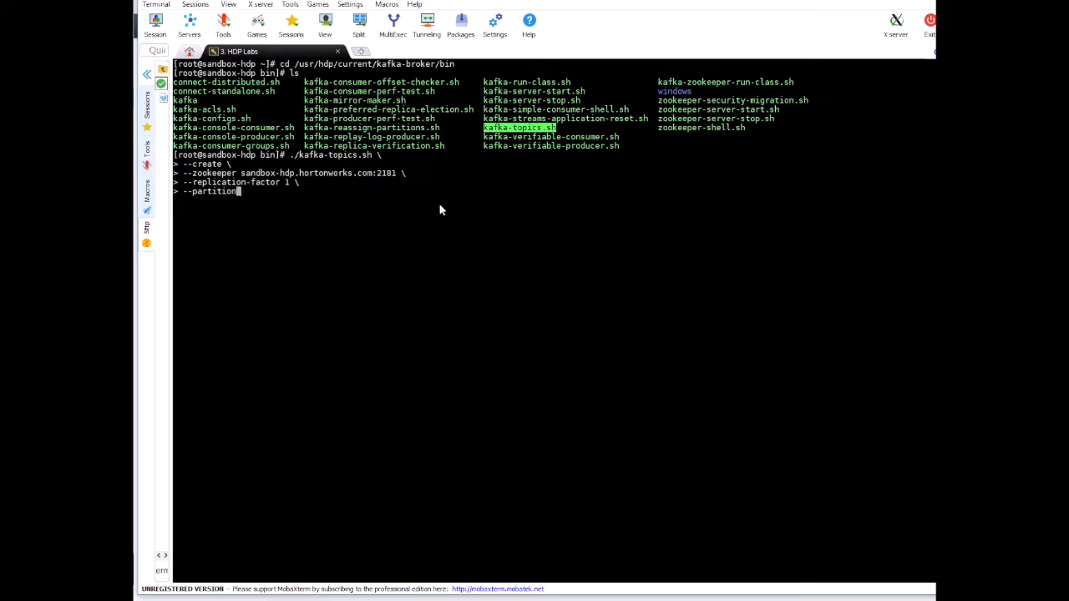
{"action": "type", "text": "s 1"}
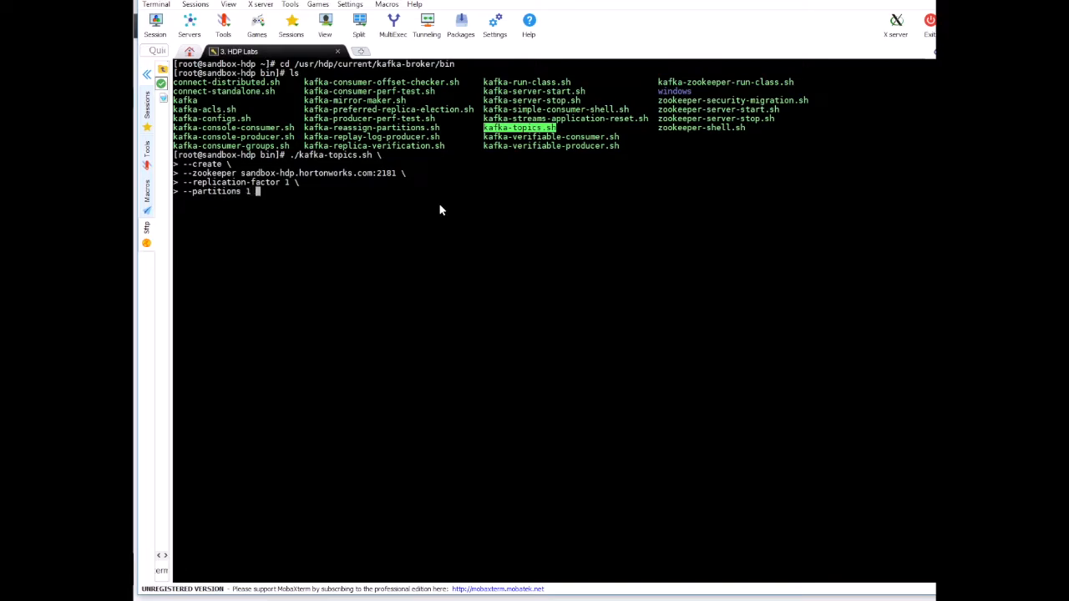
{"action": "key", "text": "Return"}
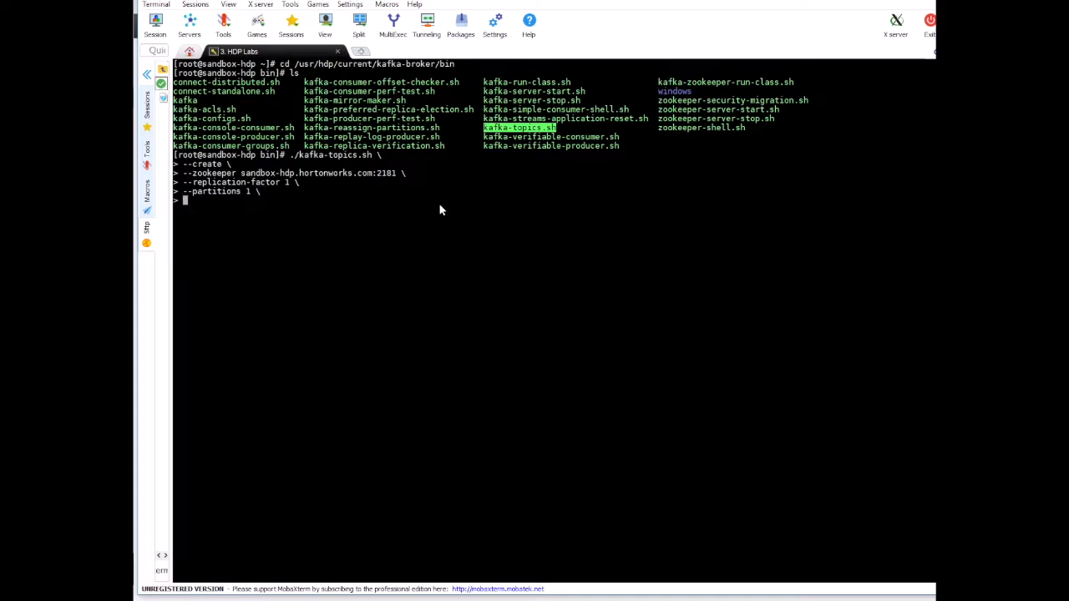
{"action": "type", "text": "--topic"}
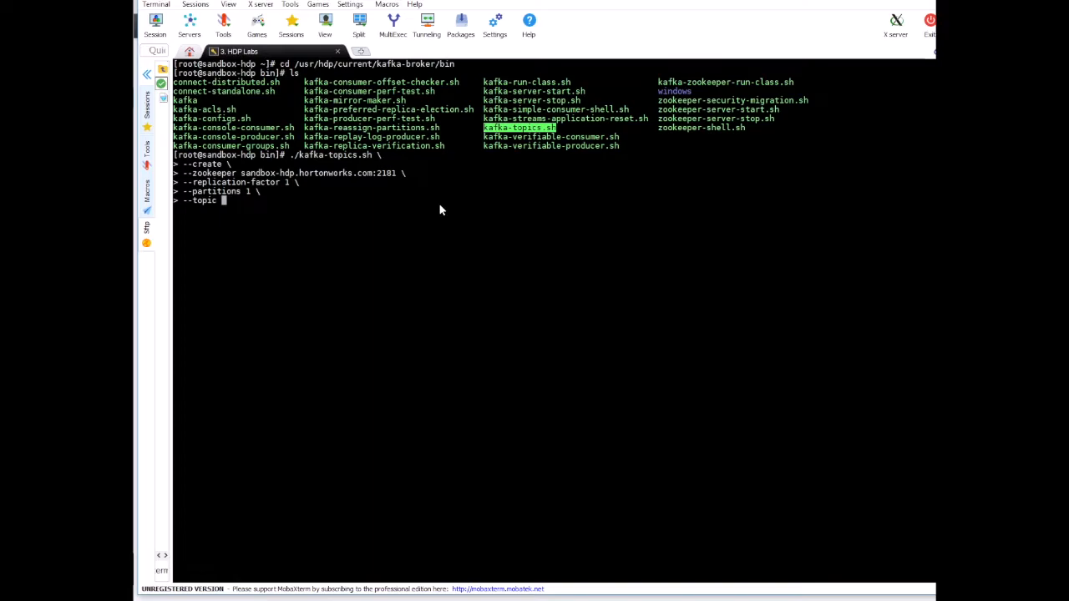
{"action": "type", "text": "datashar"}
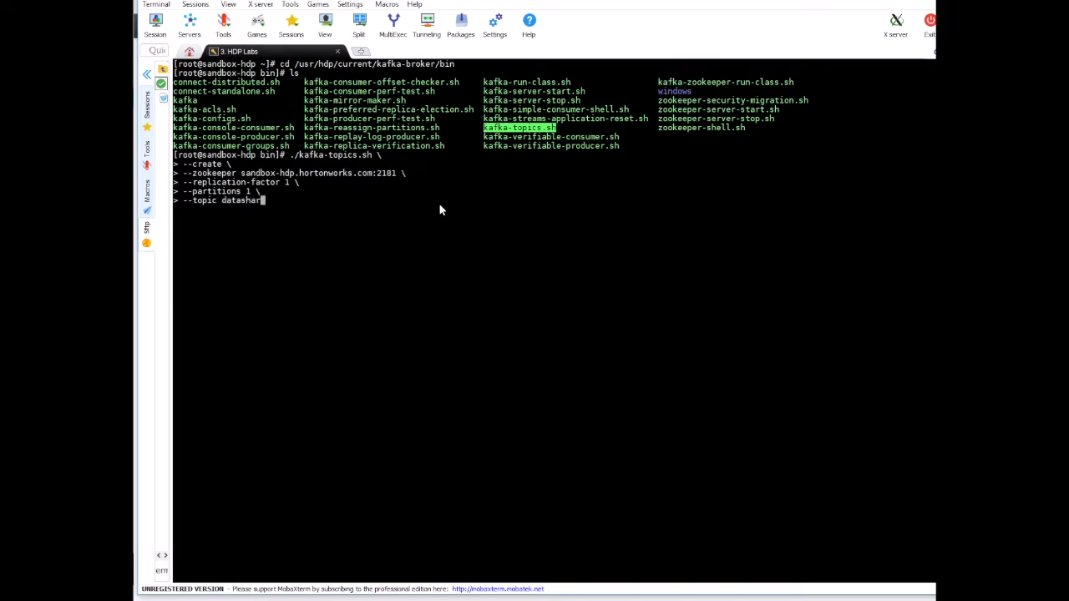
{"action": "type", "text": "-topic"}
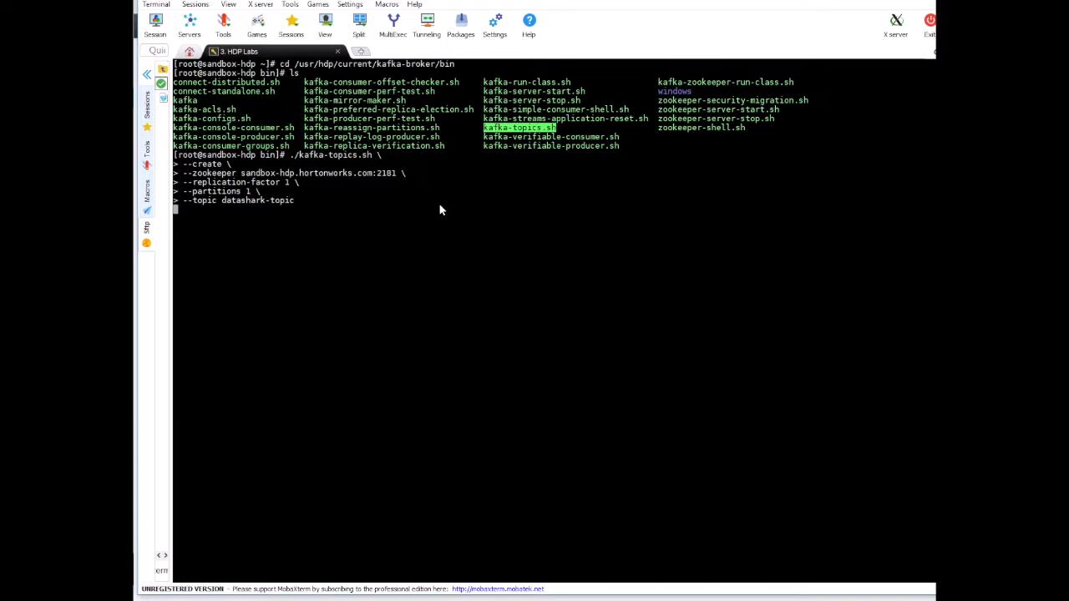
{"action": "key", "text": "Return"}
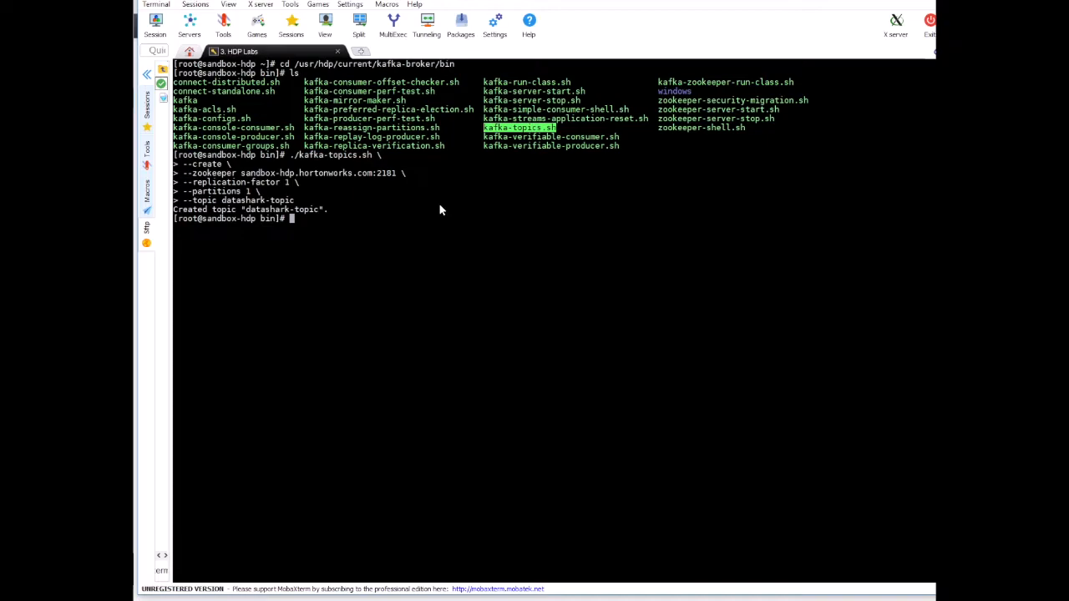
{"action": "mouse_move", "coordinate": [255, 215]}
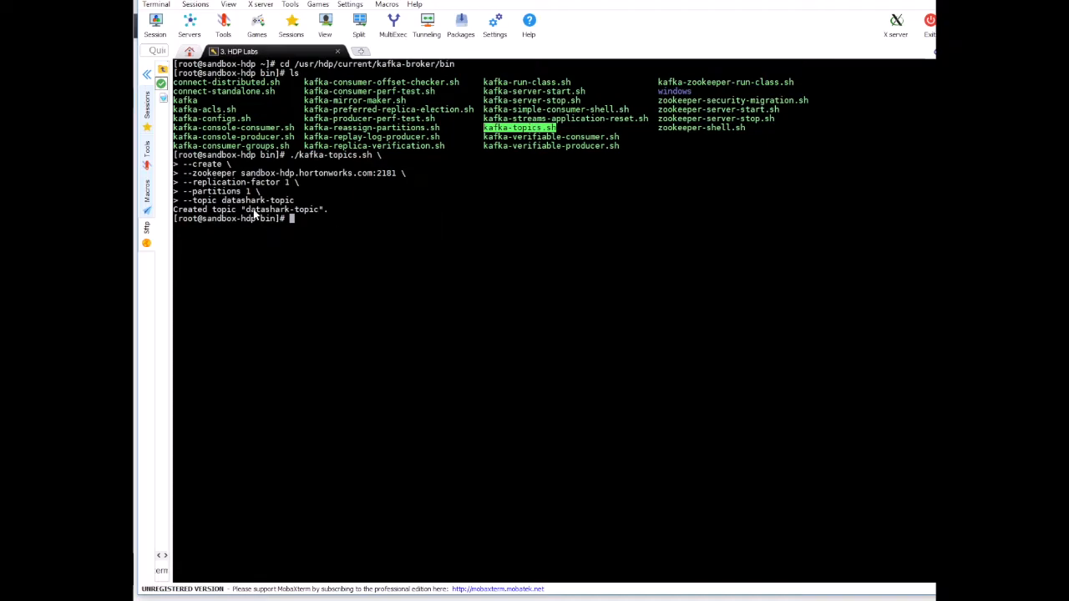
{"action": "mouse_move", "coordinate": [316, 219]}
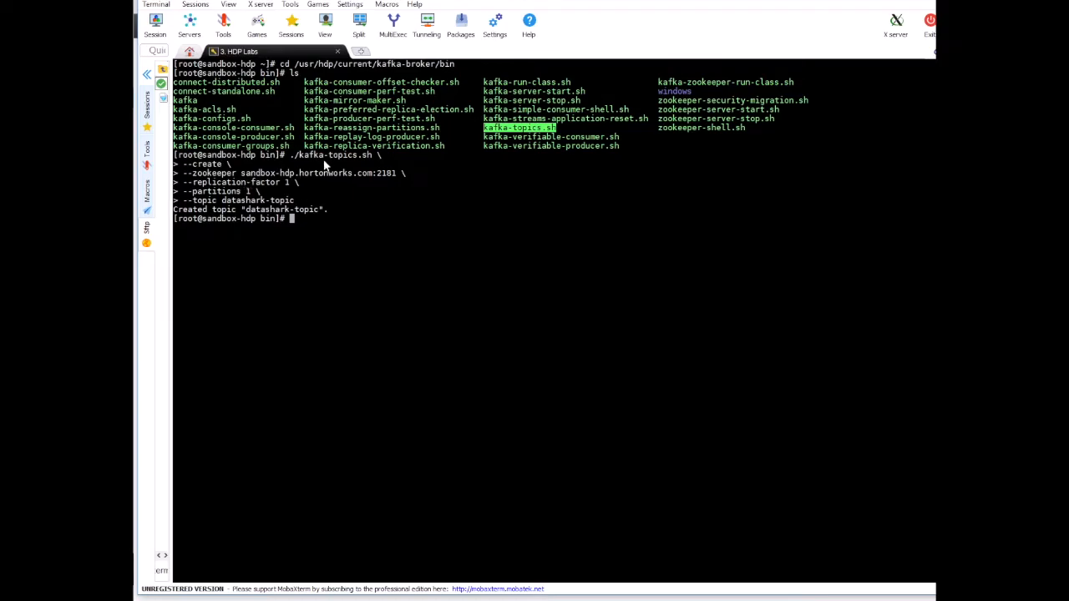
{"action": "mouse_move", "coordinate": [380, 220]}
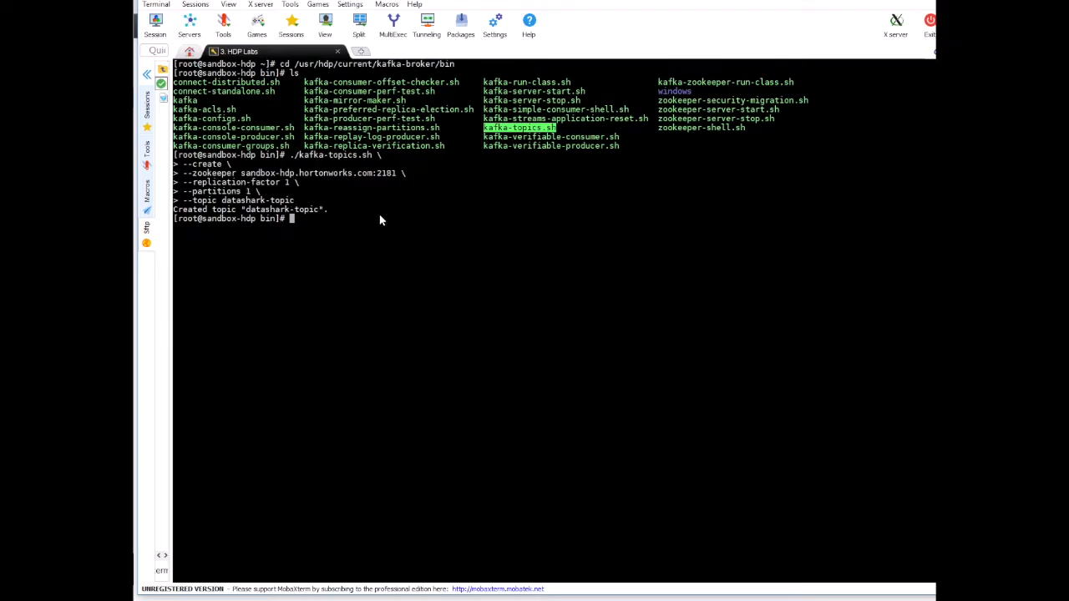
Run ./kafka-topics.sh alone and scroll through its printed option descriptions.
{"action": "type", "text": "./kak"}
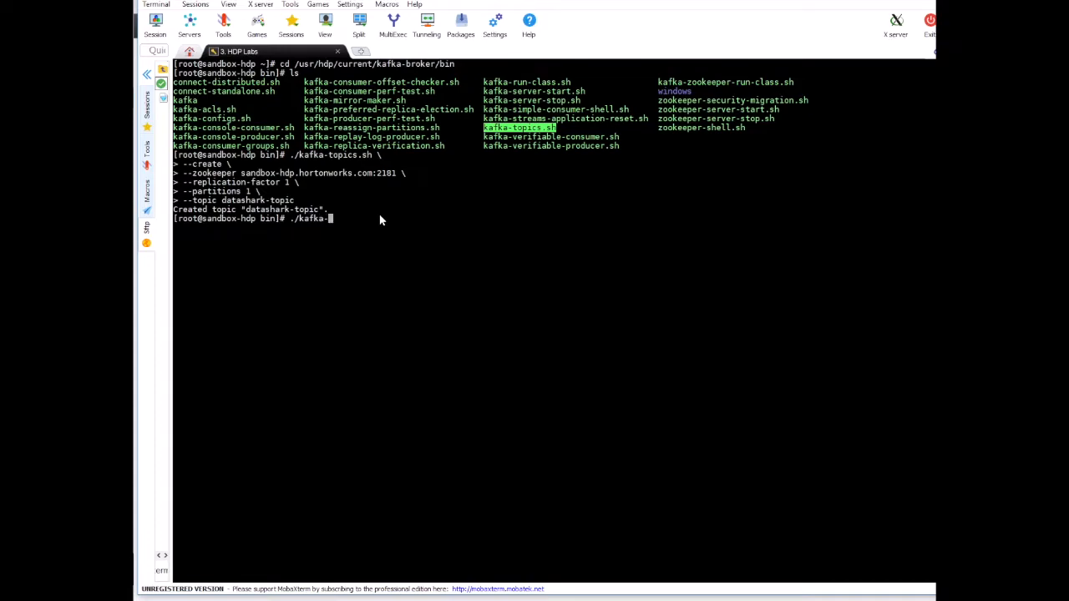
{"action": "type", "text": "topics.sh"}
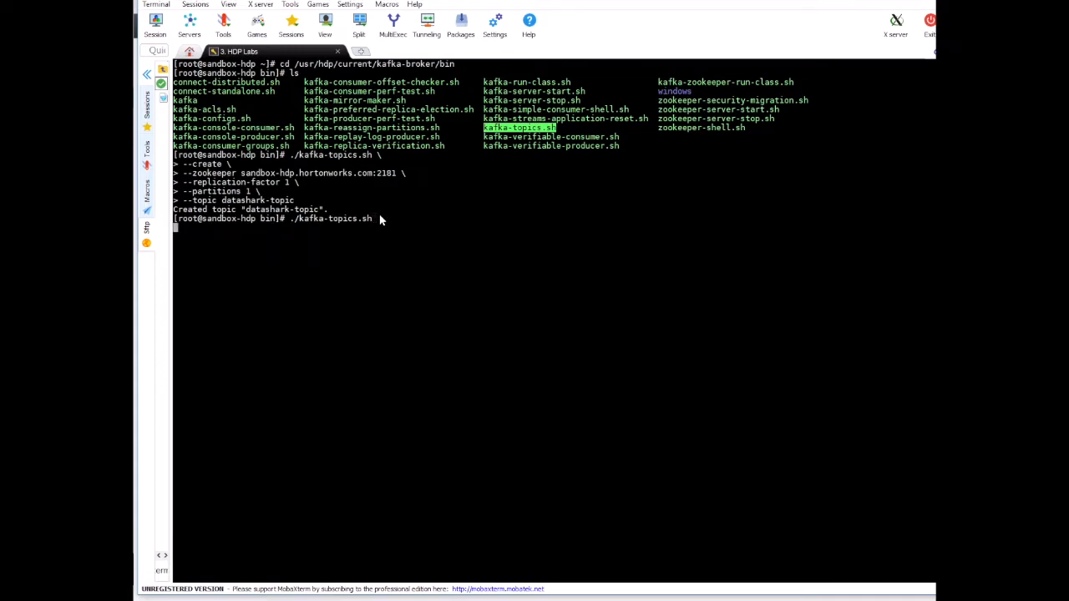
{"action": "key", "text": "Return"}
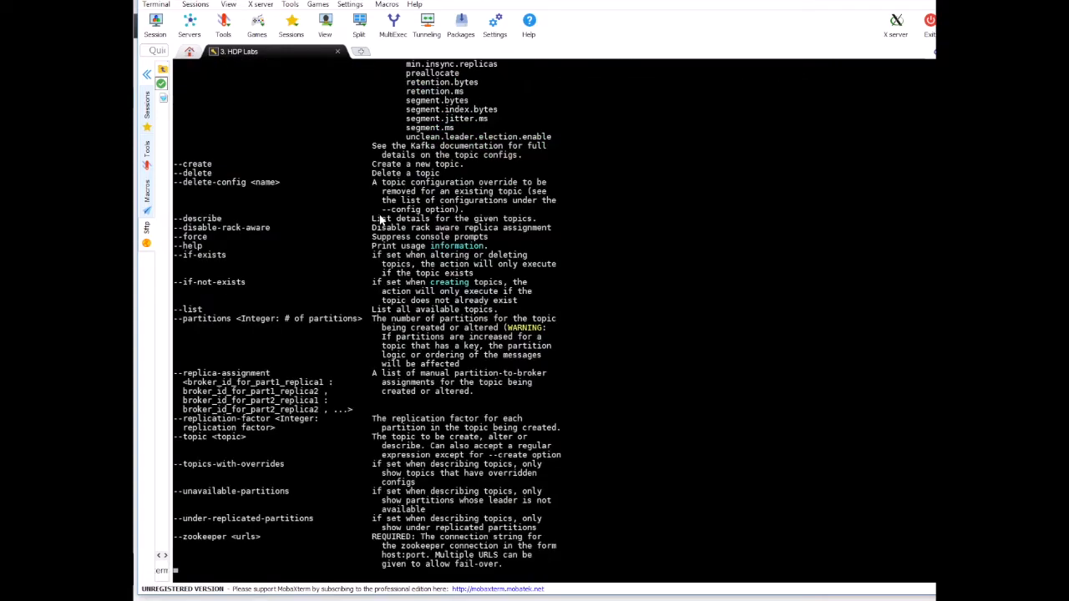
{"action": "scroll", "scroll_direction": "up", "scroll_amount": 3}
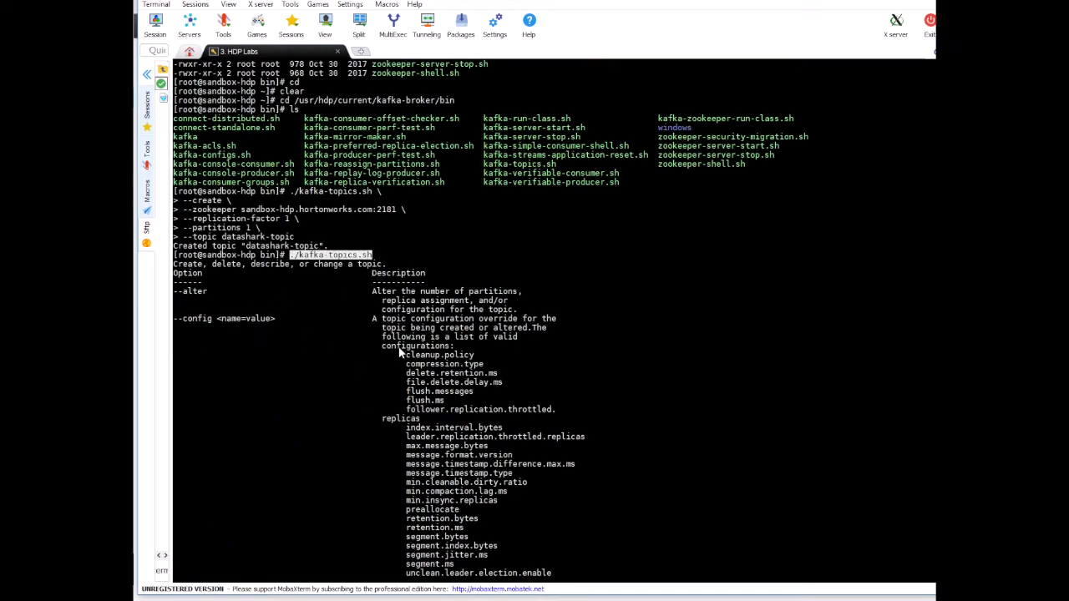
{"action": "scroll", "scroll_direction": "down", "scroll_amount": 3}
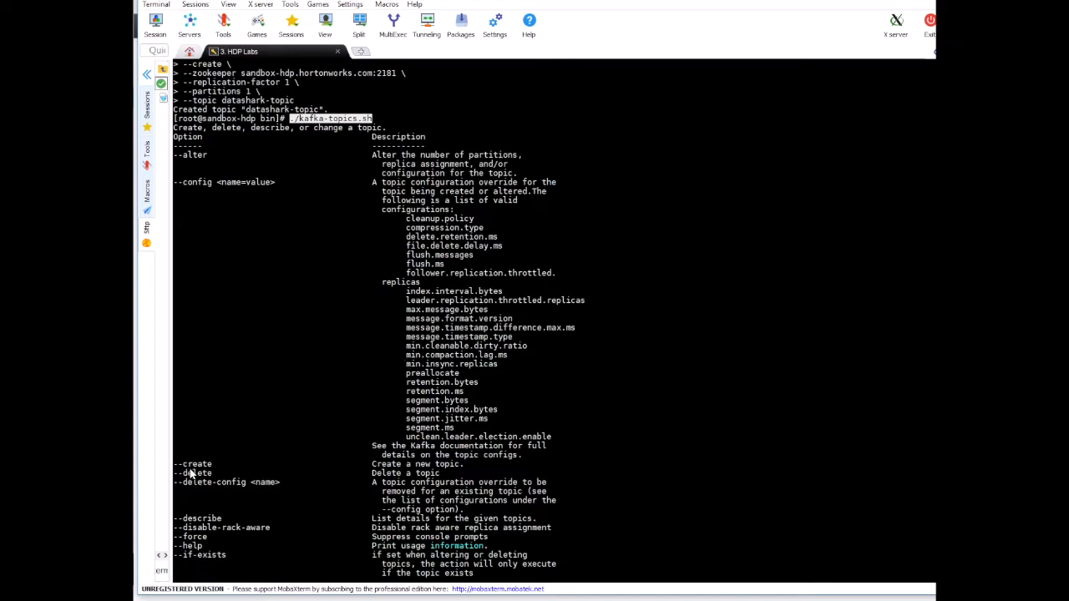
{"action": "mouse_move", "coordinate": [437, 473]}
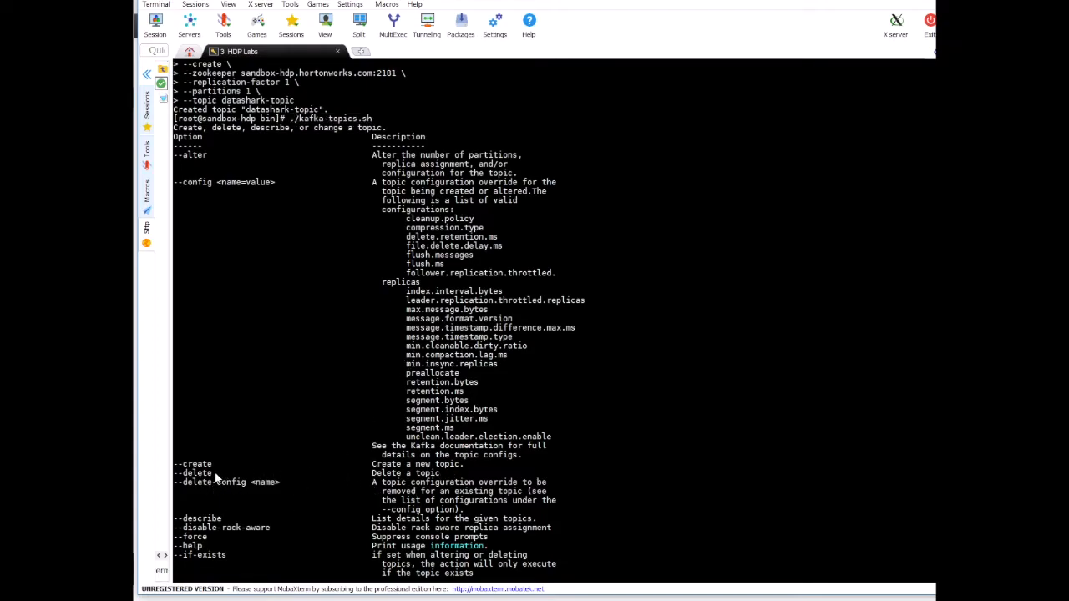
{"action": "scroll", "scroll_direction": "down", "scroll_amount": 3}
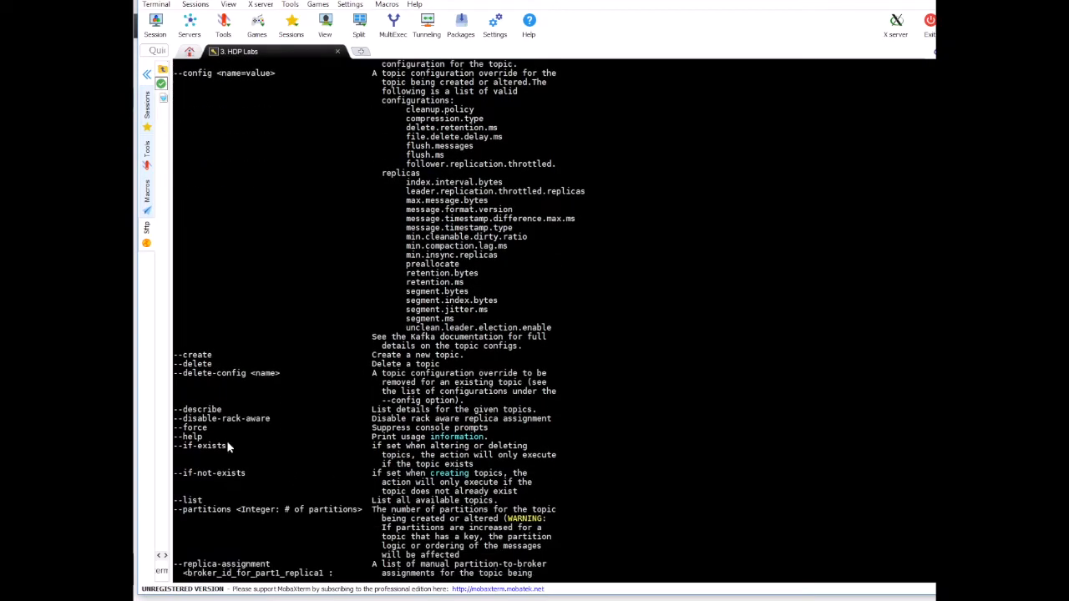
{"action": "scroll", "scroll_direction": "down", "scroll_amount": 3}
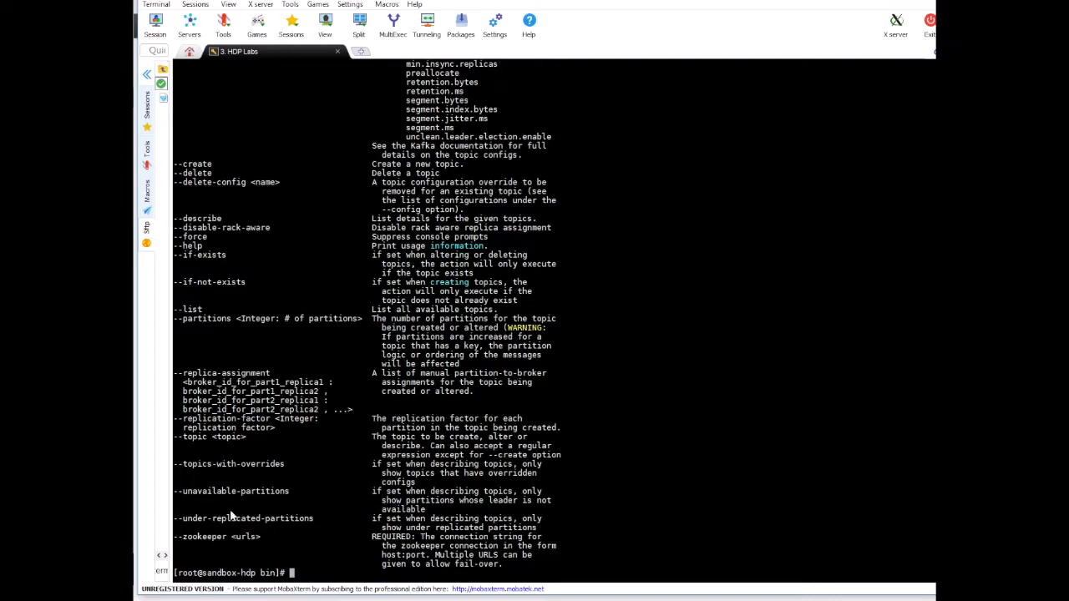
{"action": "mouse_move", "coordinate": [291, 398]}
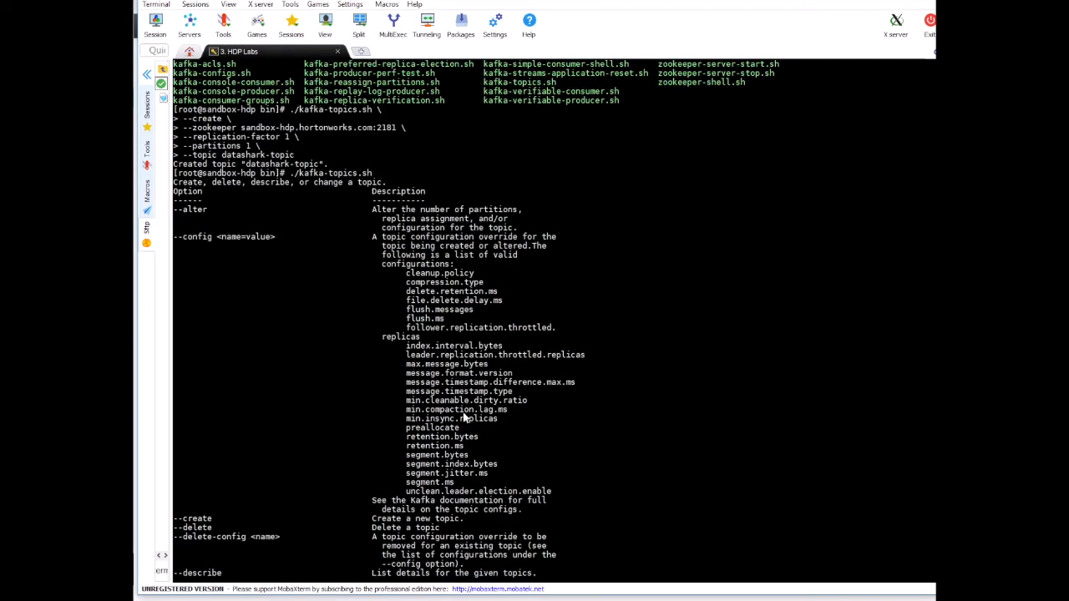
{"action": "mouse_move", "coordinate": [342, 303]}
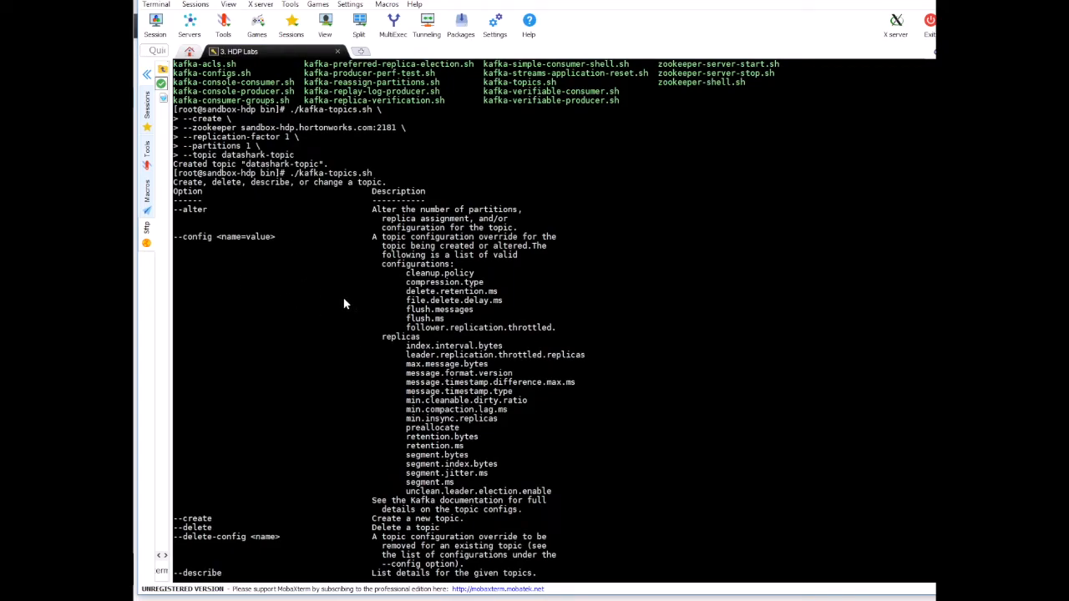
{"action": "mouse_move", "coordinate": [392, 359]}
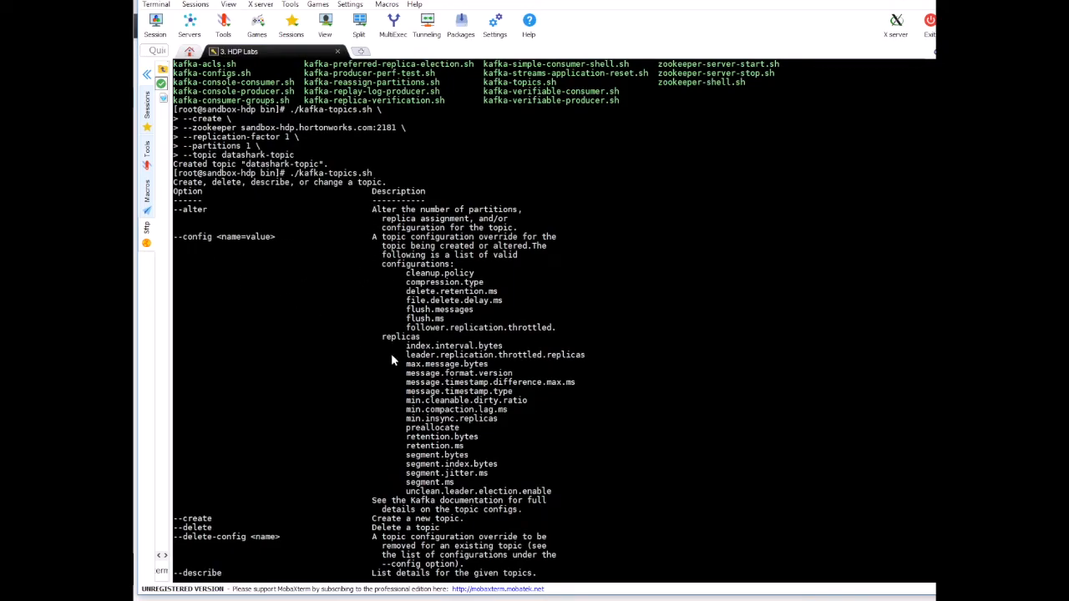
{"action": "scroll", "scroll_direction": "down", "scroll_amount": 3}
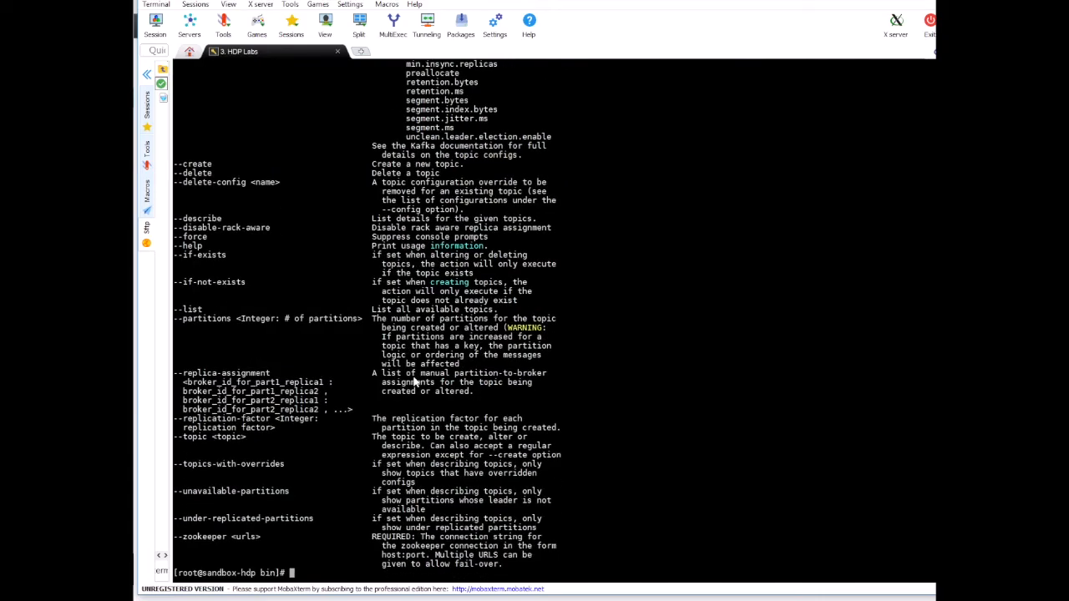
{"action": "mouse_move", "coordinate": [371, 340]}
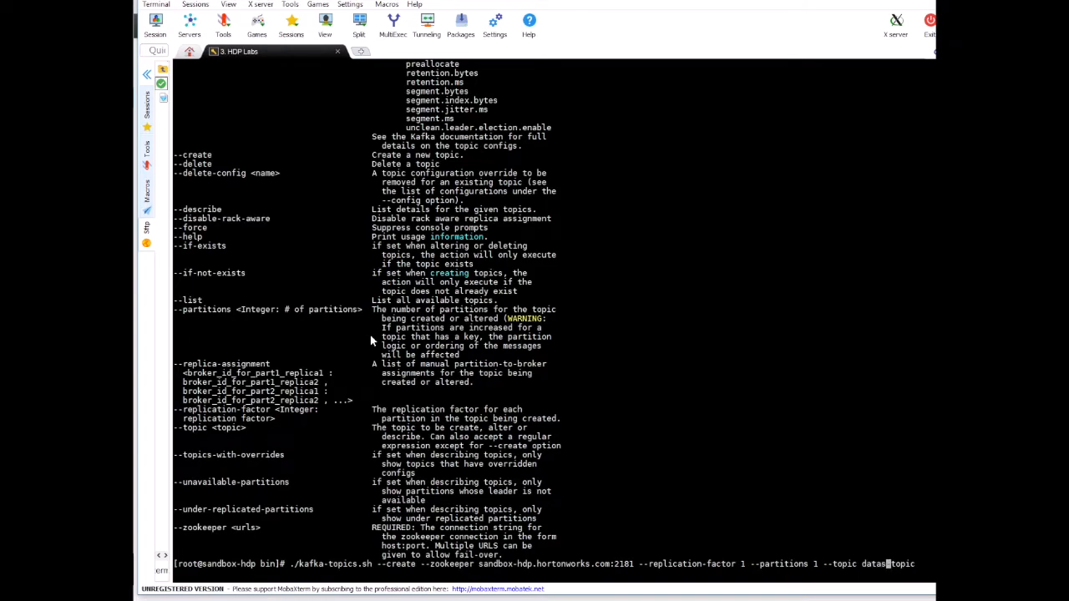
Run the create command for datasharkacademy-topic, then go up one directory.
{"action": "type", "text": "harkacademy"}
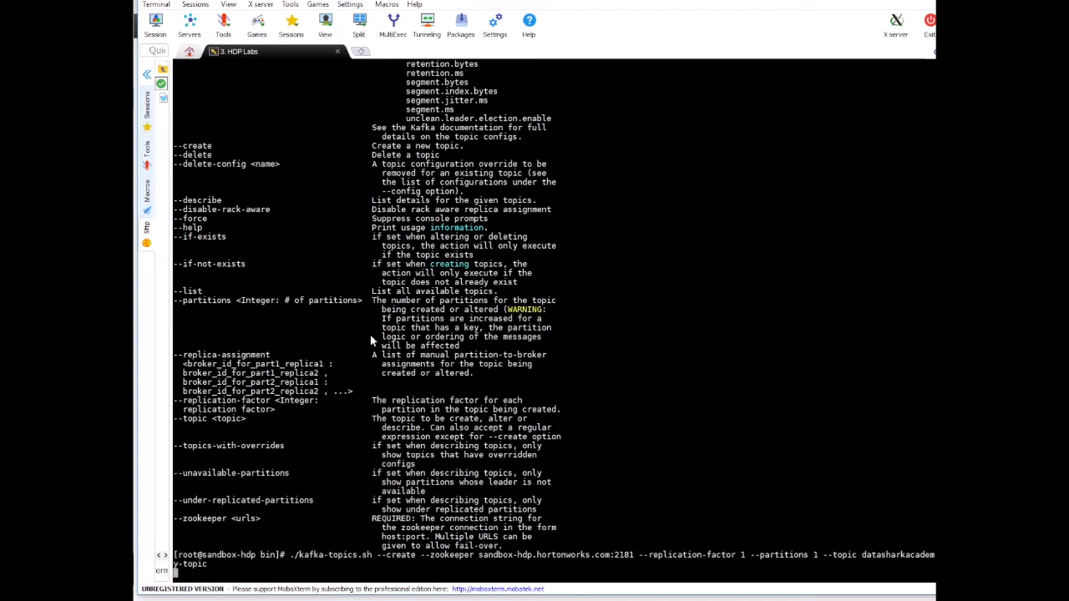
{"action": "key", "text": "Return"}
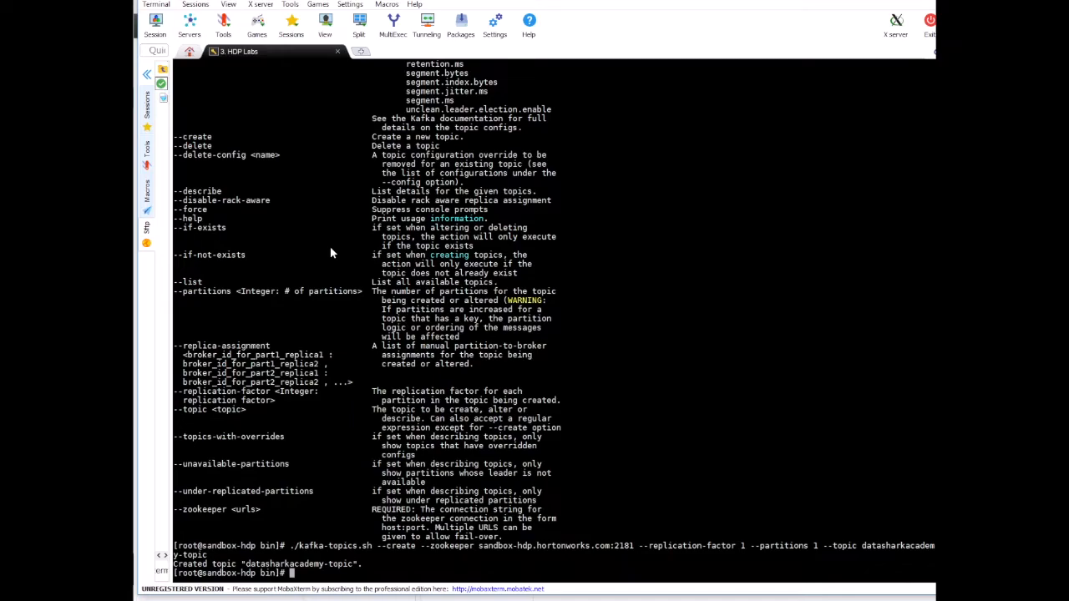
{"action": "type", "text": "cd .."}
{"action": "type", "text": "ls"}
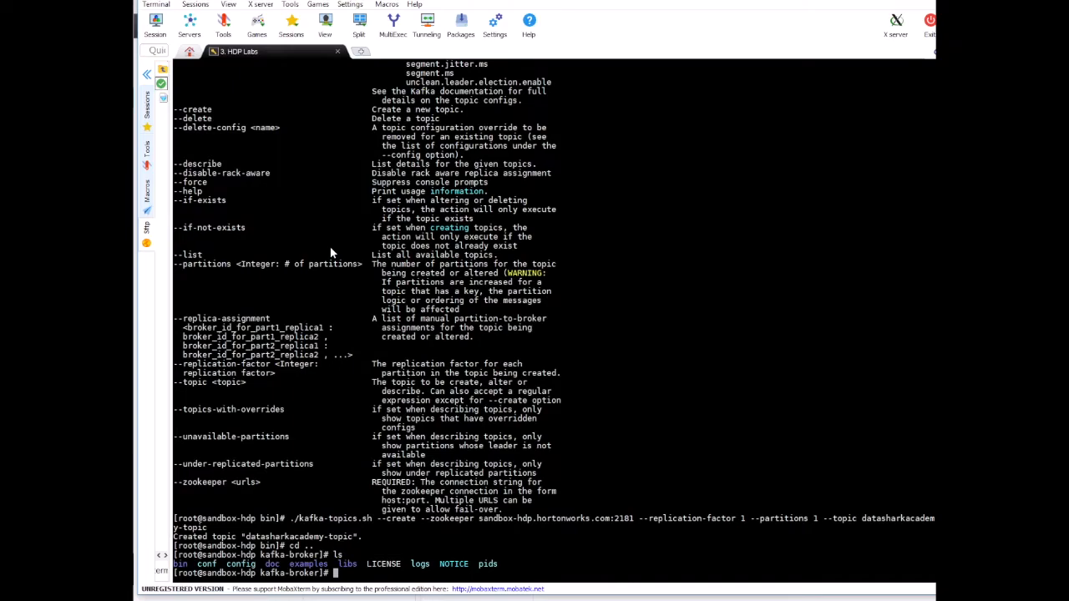
{"action": "mouse_move", "coordinate": [239, 570]}
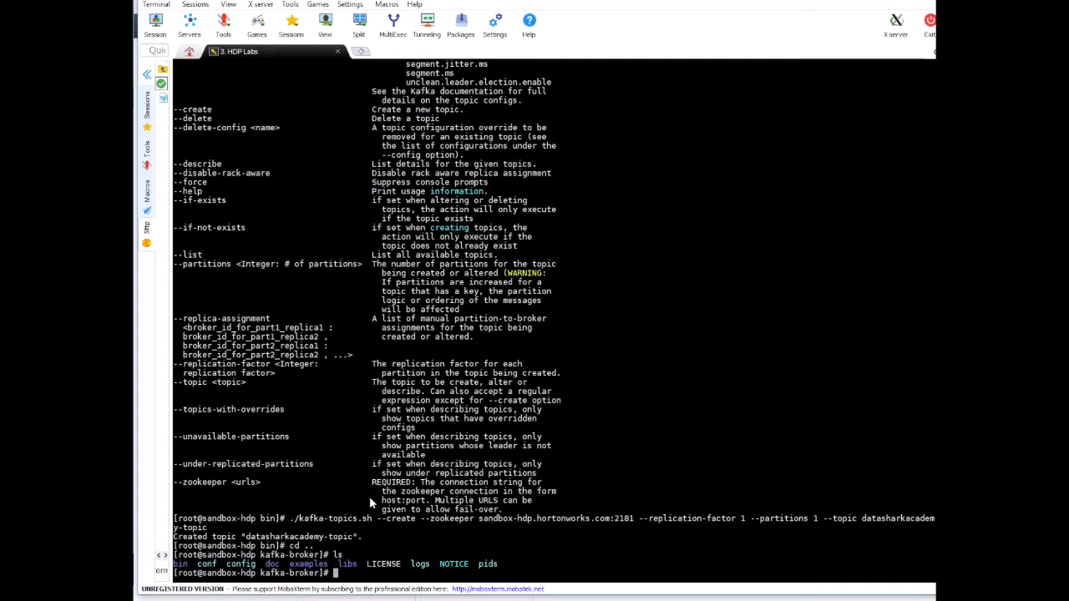
Enter the /usr/local/kafka config folder and select the zookeeper.properties file name.
{"action": "type", "text": "/usr/local"}
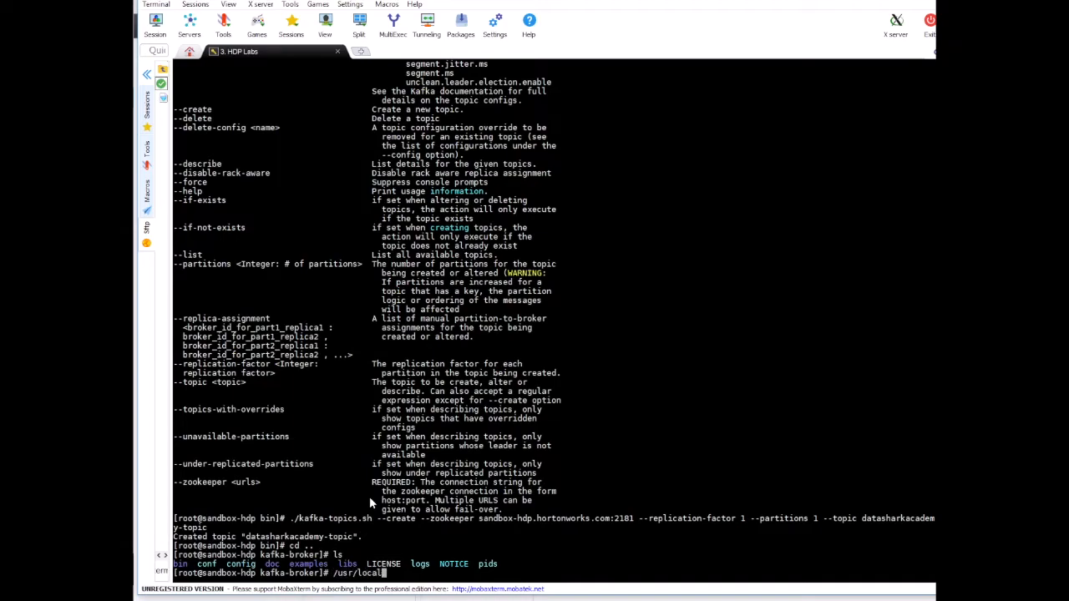
{"action": "type", "text": "kafka"}
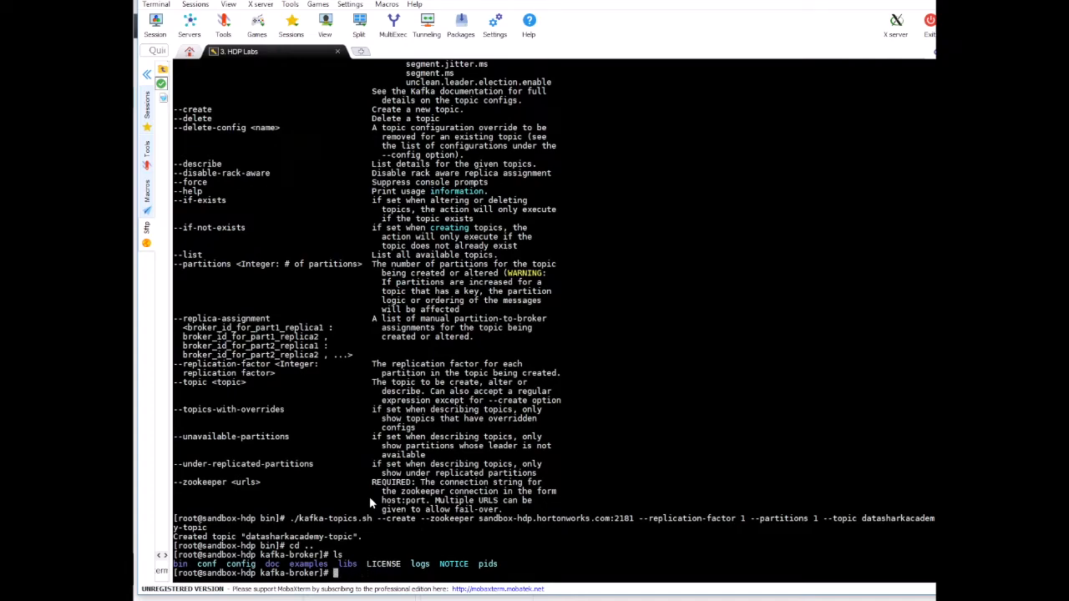
{"action": "type", "text": "cd"}
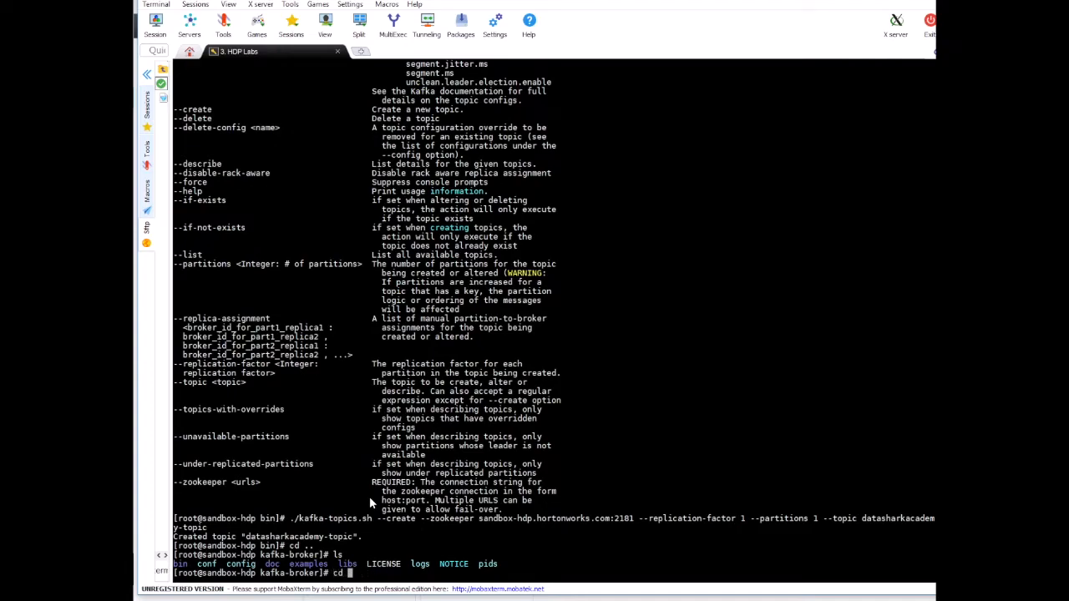
{"action": "type", "text": "config"}
{"action": "type", "text": "ls"}
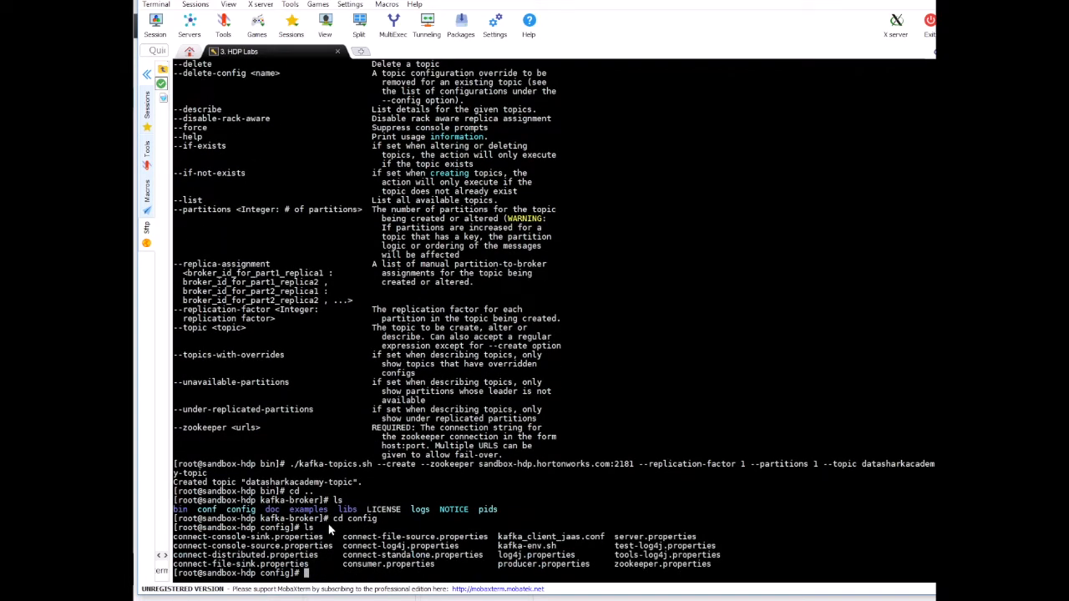
{"action": "mouse_move", "coordinate": [658, 571]}
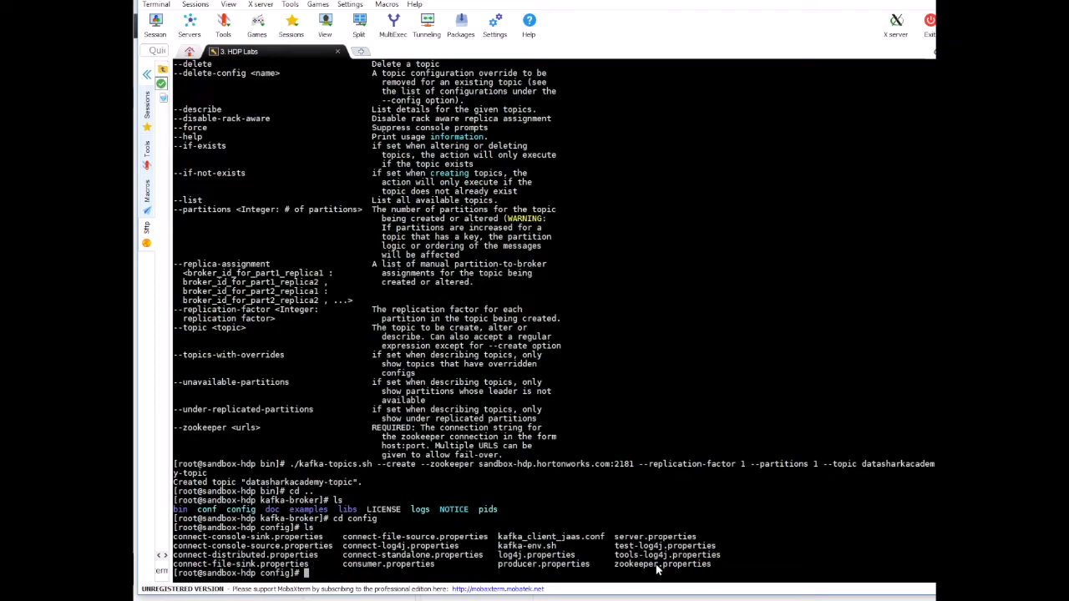
{"action": "double_click", "coordinate": [662, 564]}
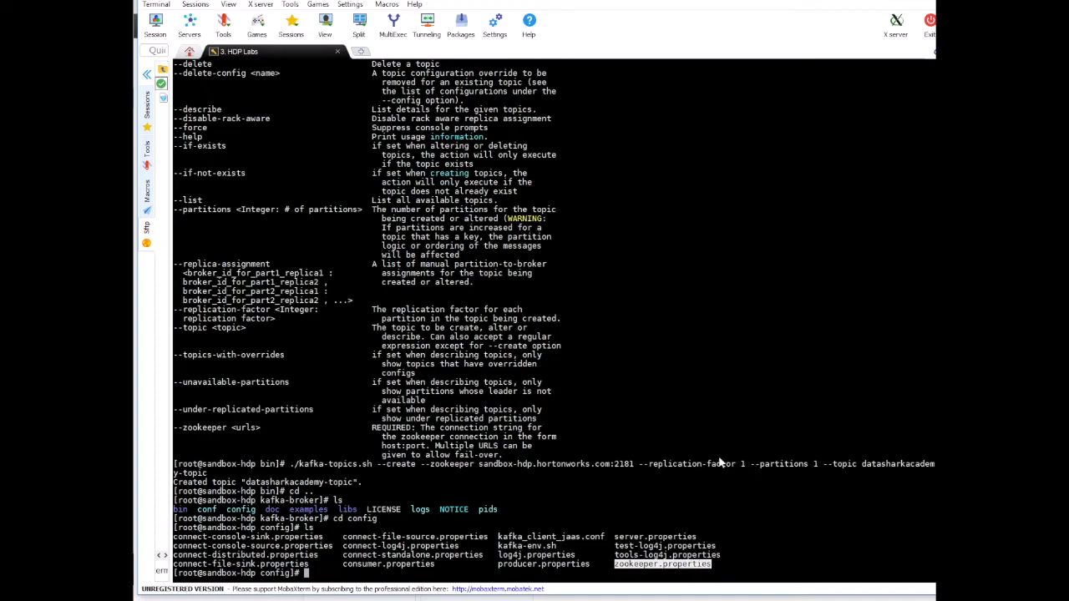
{"action": "type", "text": "vi zookeeper.properties"}
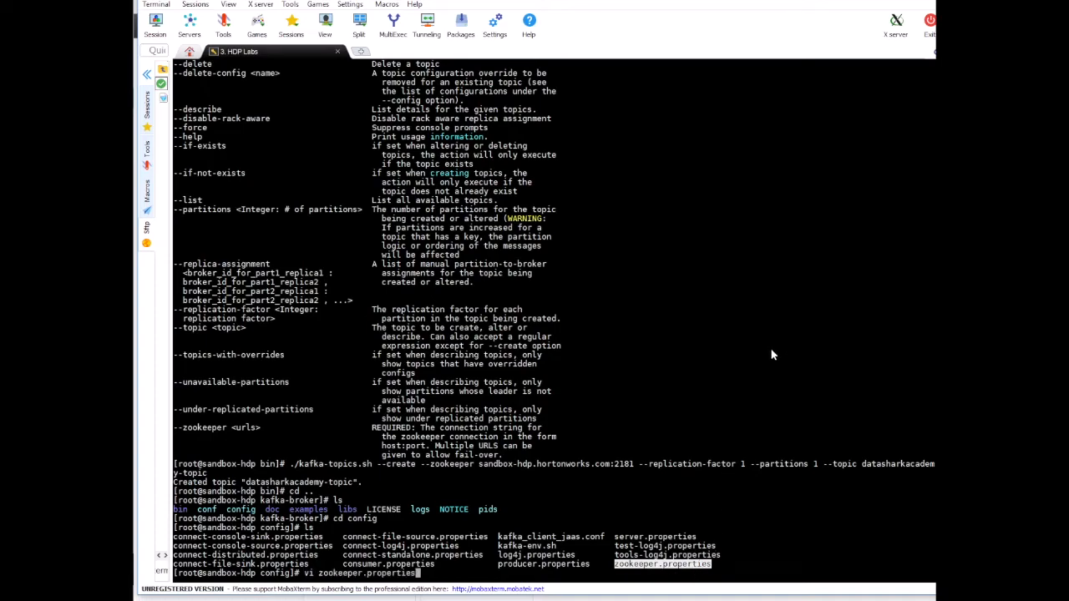
{"action": "key", "text": "Return"}
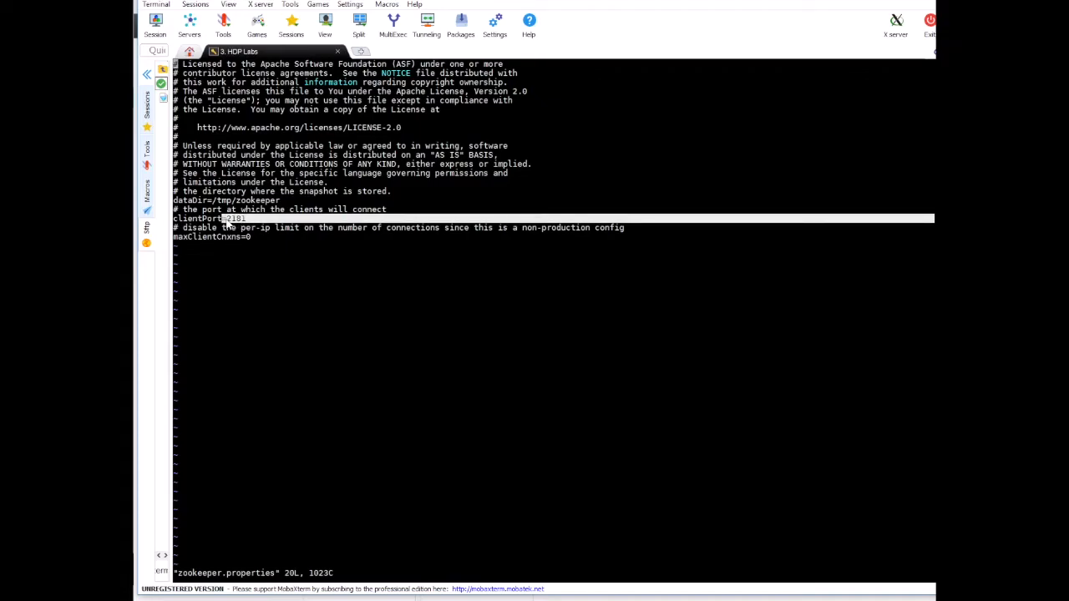
{"action": "mouse_move", "coordinate": [240, 225]}
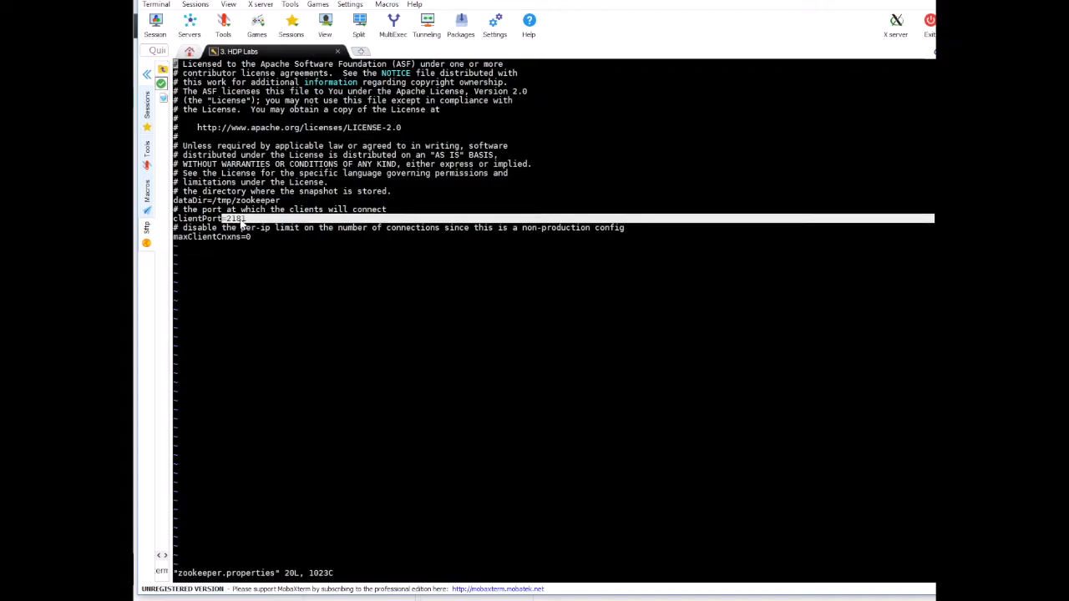
{"action": "mouse_move", "coordinate": [645, 354]}
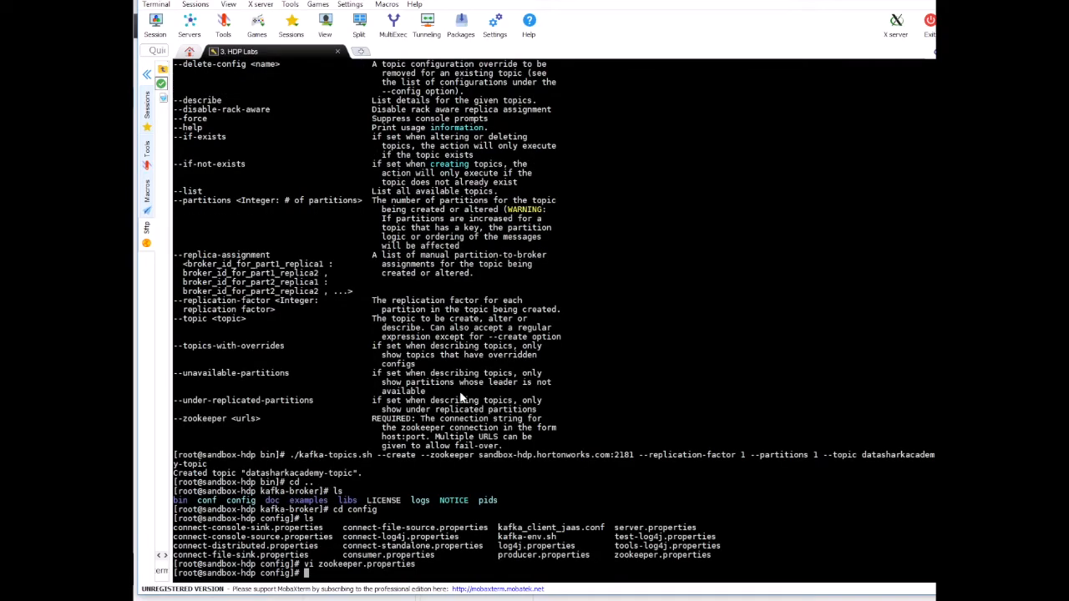
{"action": "type", "text": "vi"}
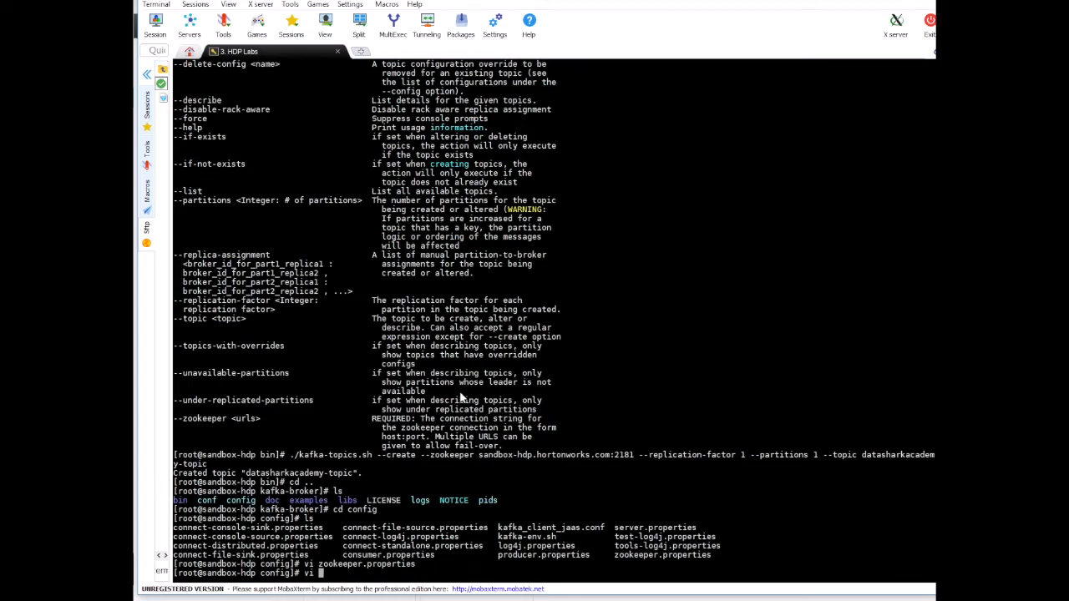
{"action": "mouse_move", "coordinate": [617, 532]}
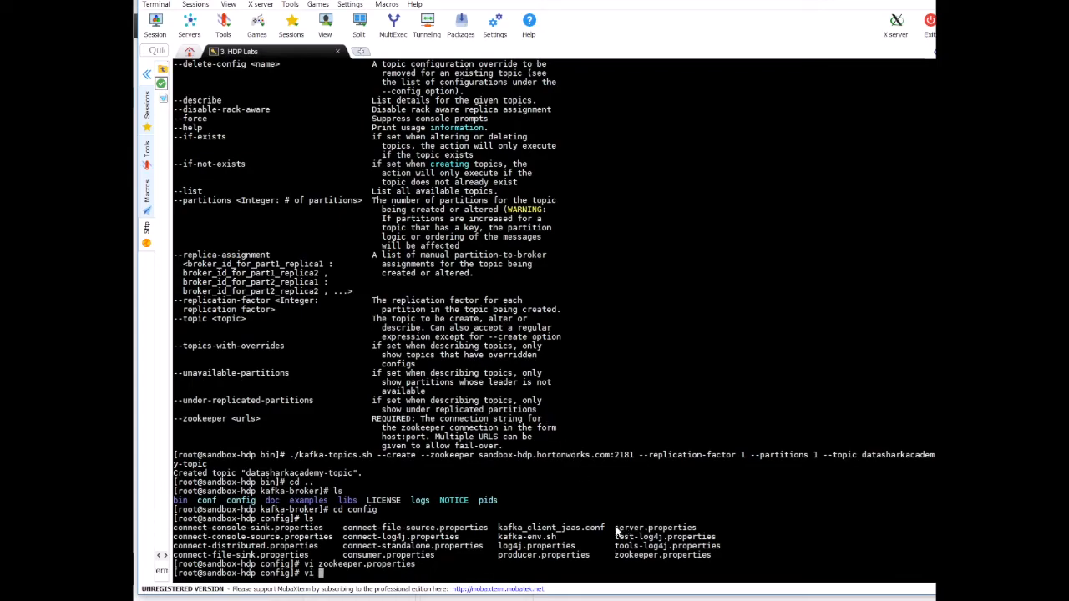
{"action": "type", "text": " server.properties"}
{"action": "key", "text": "Return"}
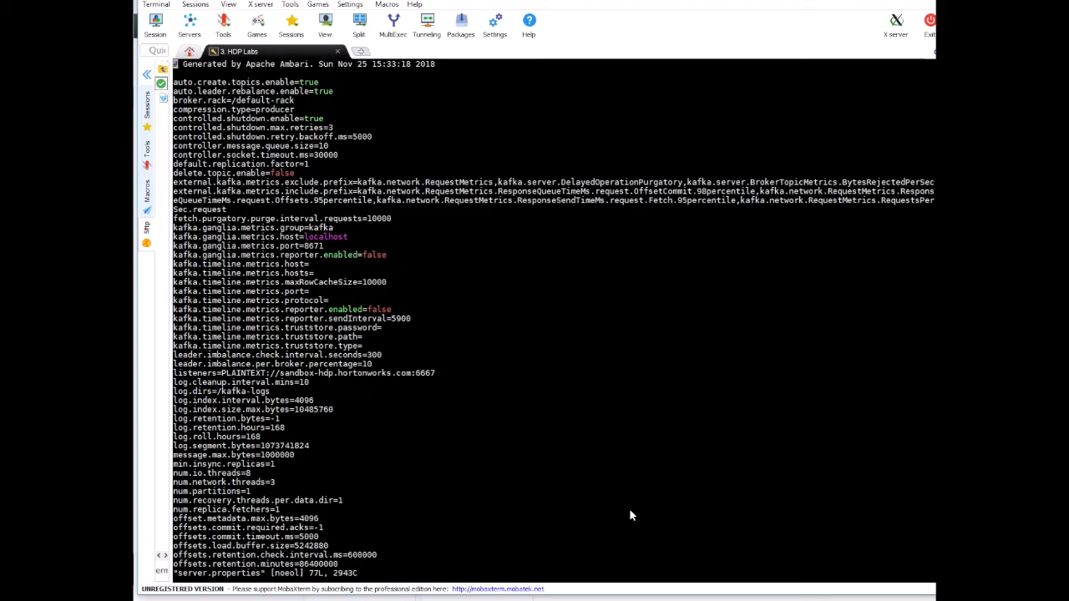
{"action": "mouse_move", "coordinate": [213, 248]}
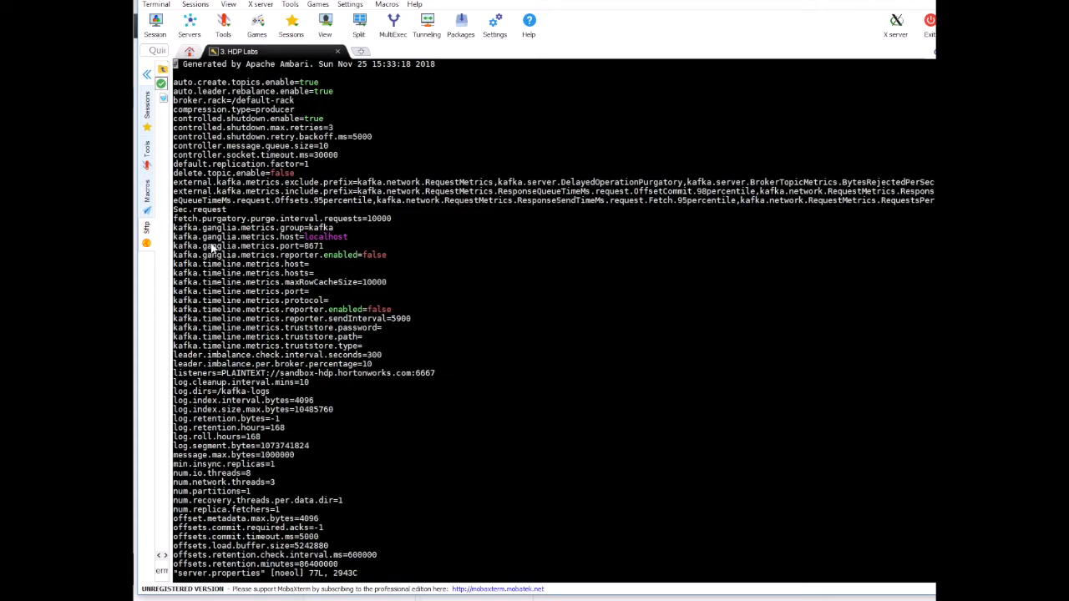
{"action": "mouse_move", "coordinate": [248, 370]}
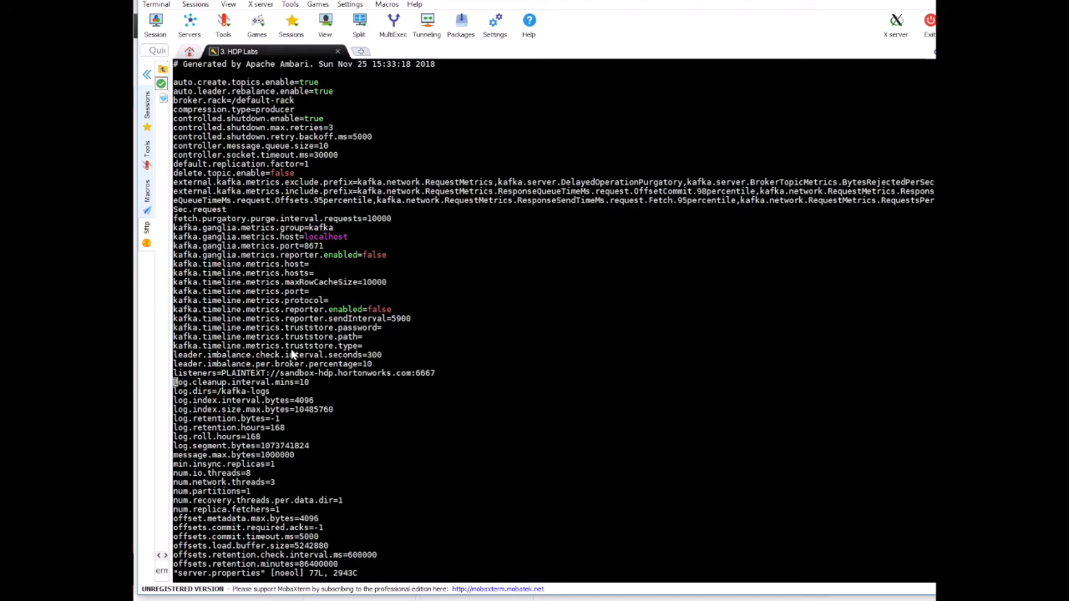
{"action": "scroll", "scroll_direction": "down", "scroll_amount": 3}
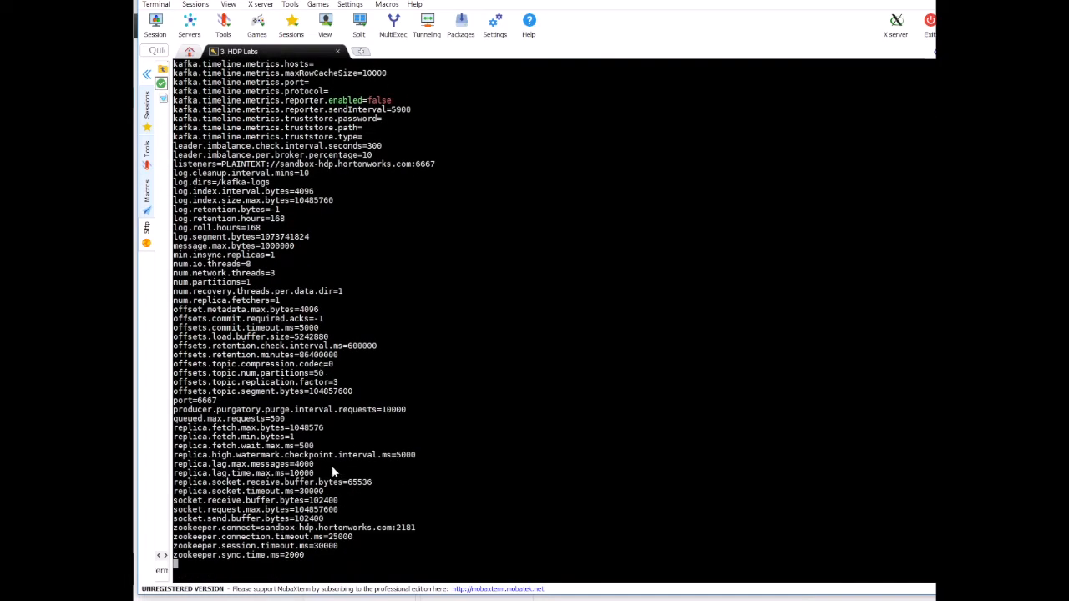
{"action": "mouse_move", "coordinate": [328, 469]}
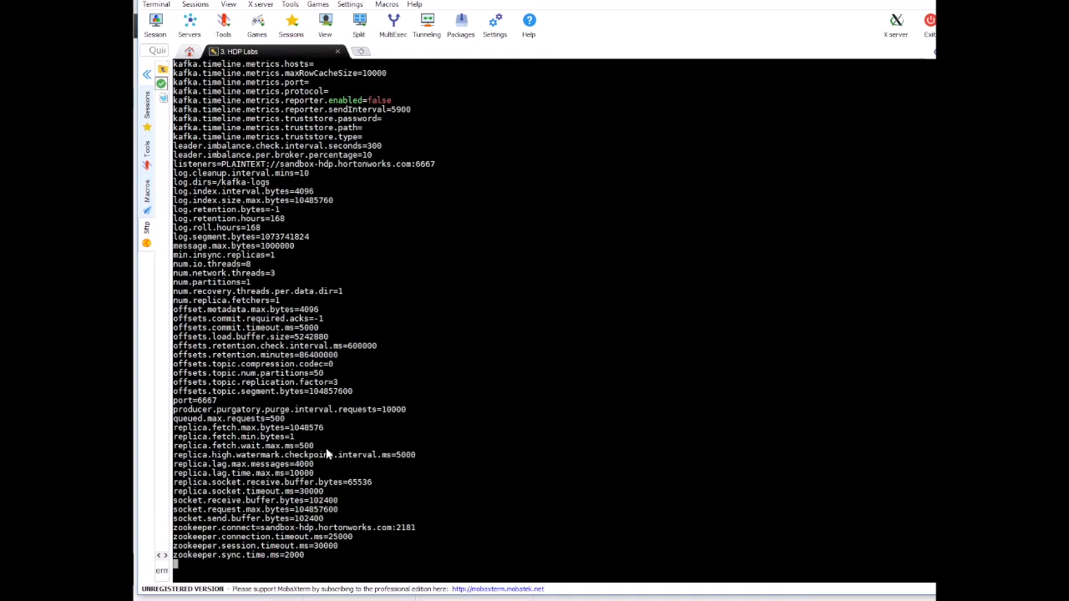
{"action": "mouse_move", "coordinate": [323, 443]}
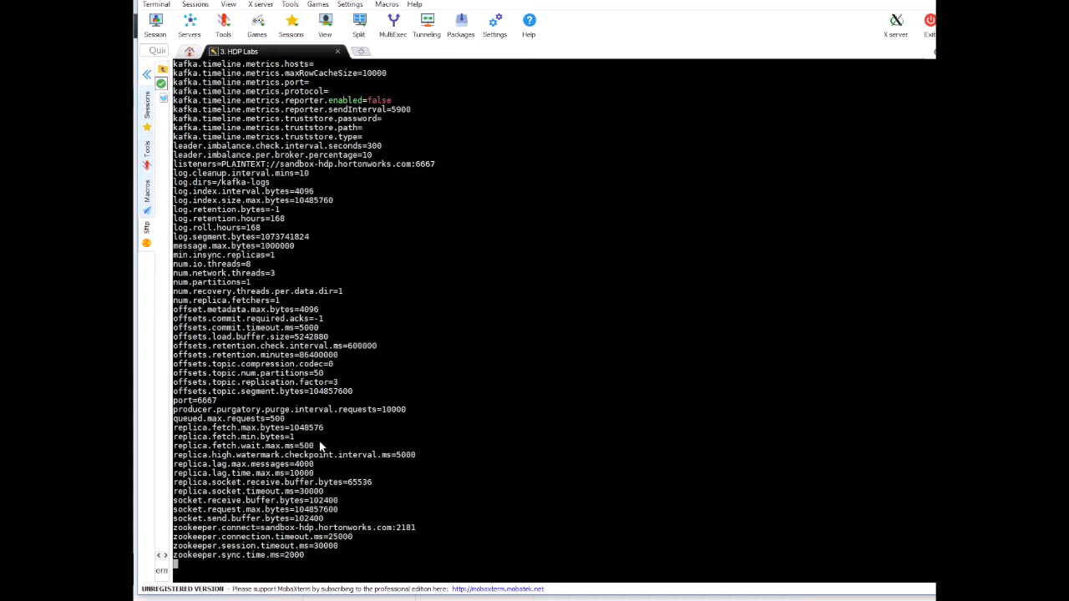
{"action": "mouse_move", "coordinate": [267, 113]}
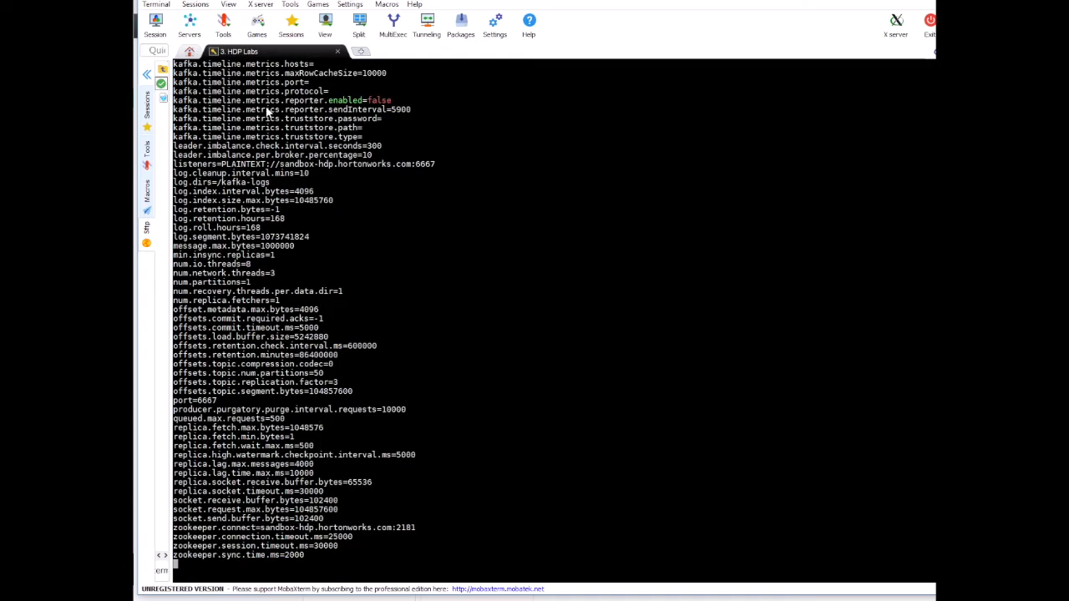
{"action": "mouse_move", "coordinate": [280, 306]}
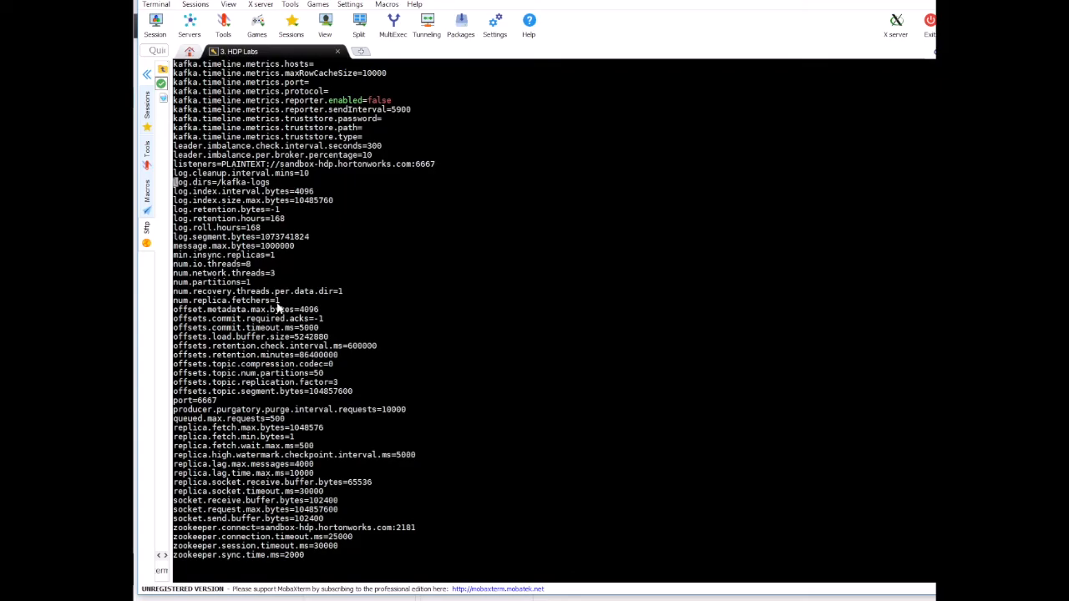
{"action": "scroll", "scroll_direction": "up", "scroll_amount": 3}
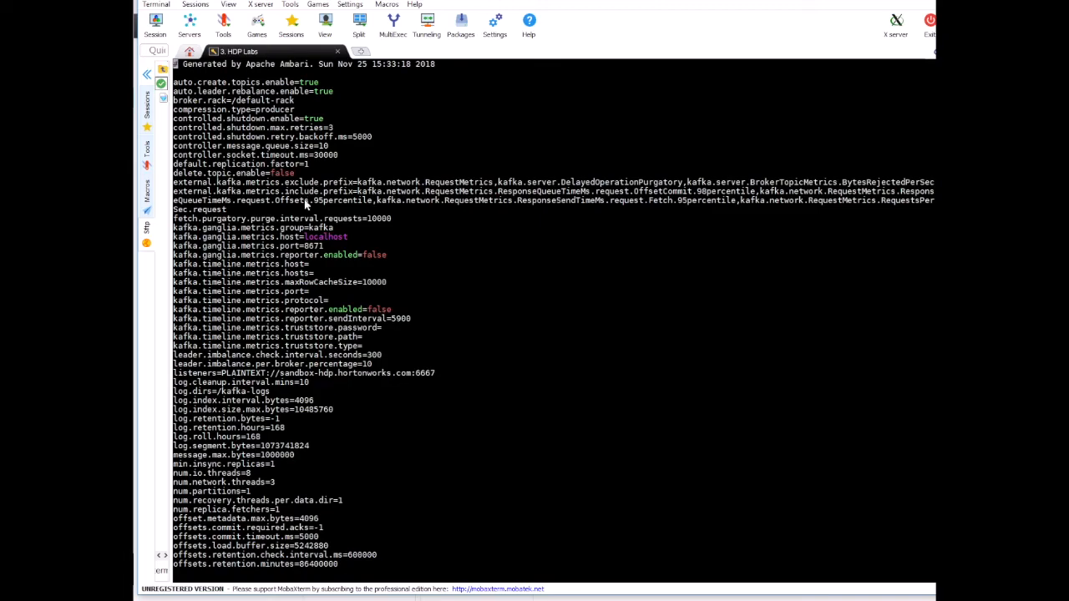
{"action": "mouse_move", "coordinate": [370, 254]}
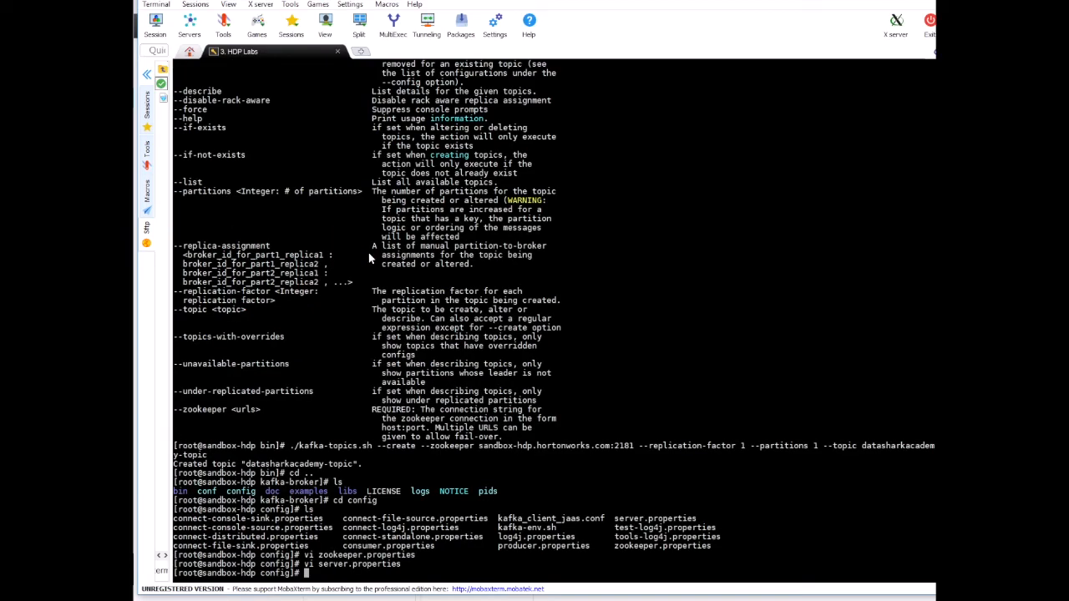
{"action": "mouse_move", "coordinate": [415, 340]}
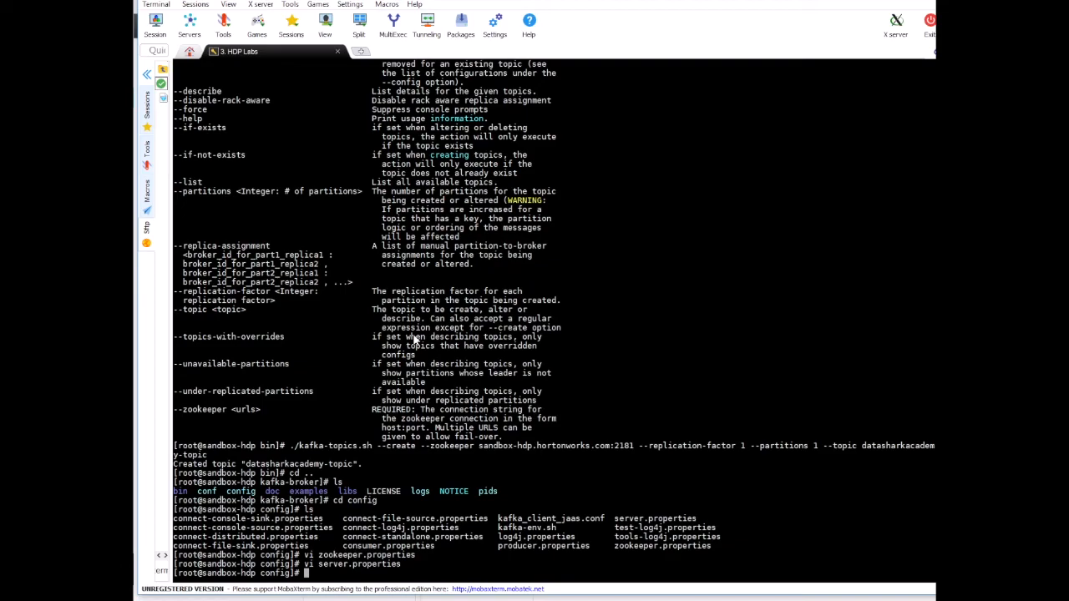
{"action": "mouse_move", "coordinate": [332, 303]}
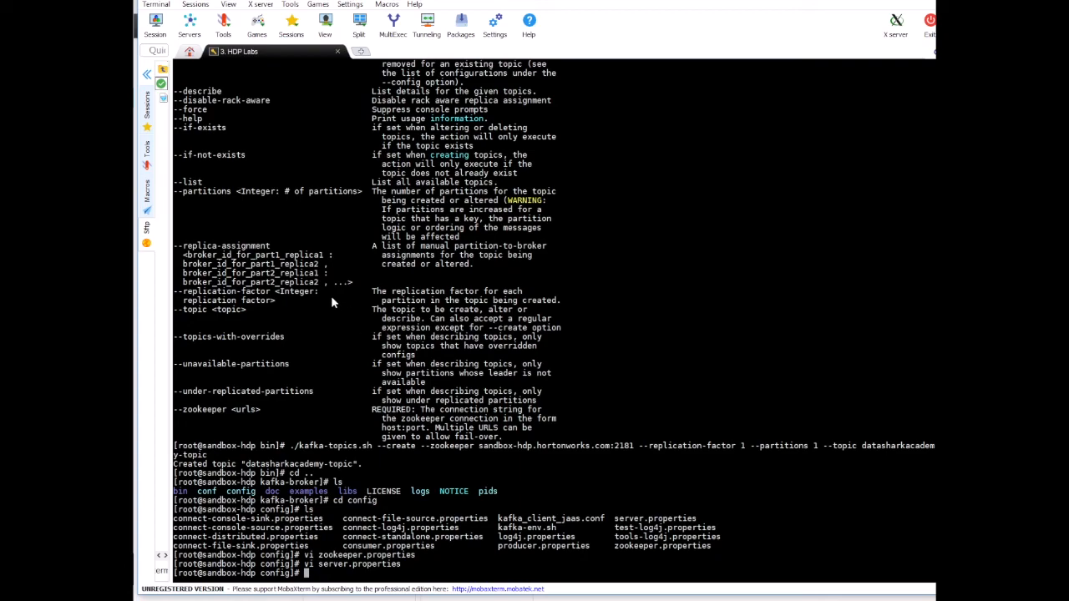